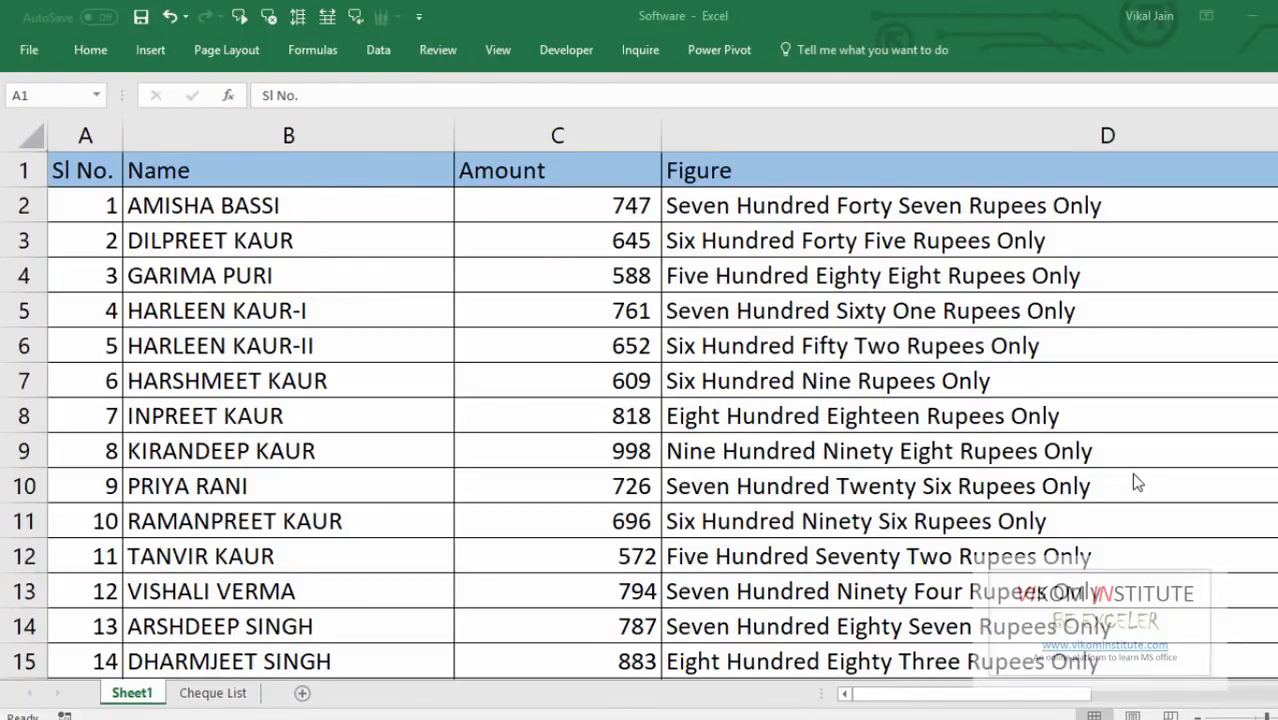
mouse_move(425, 202)
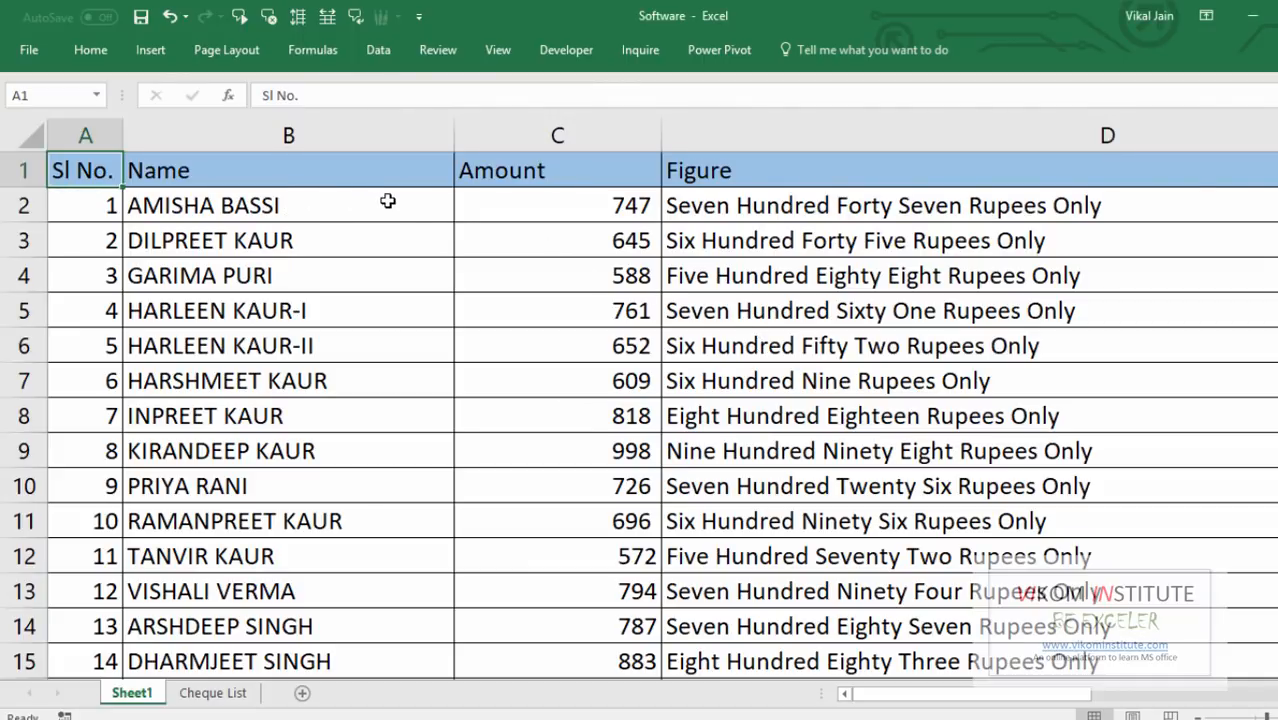
click(288, 170)
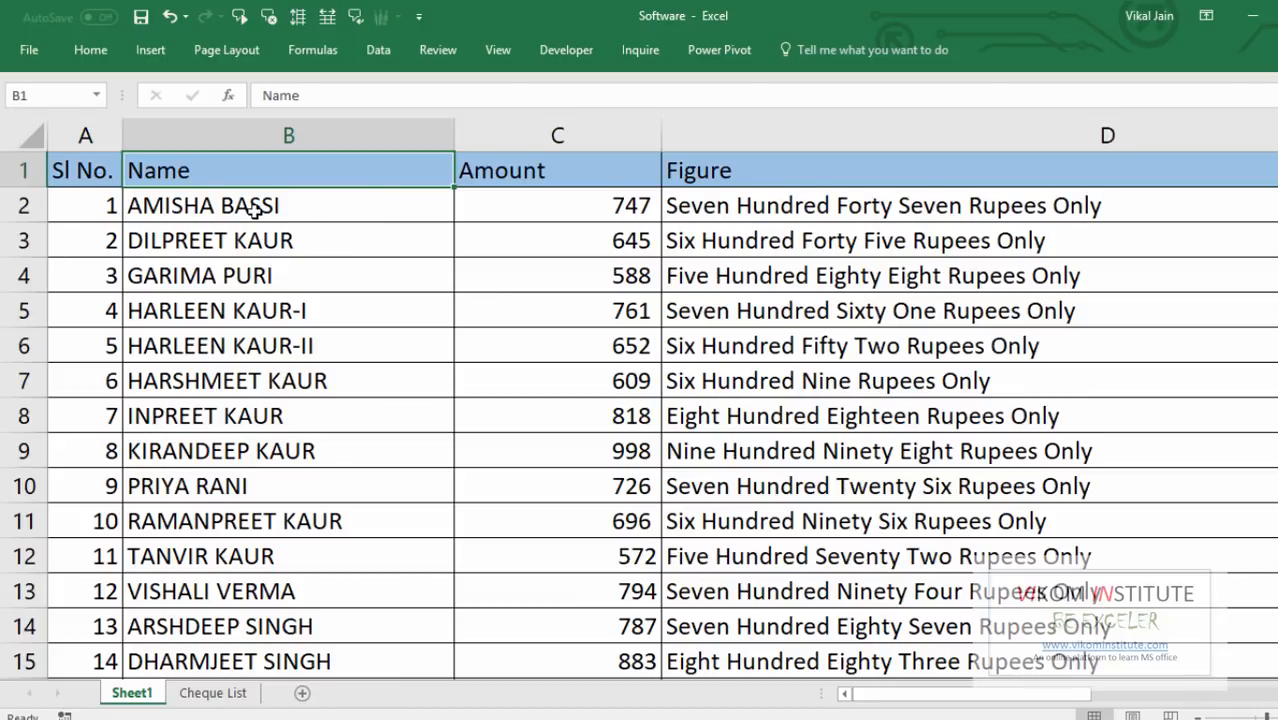
click(289, 205)
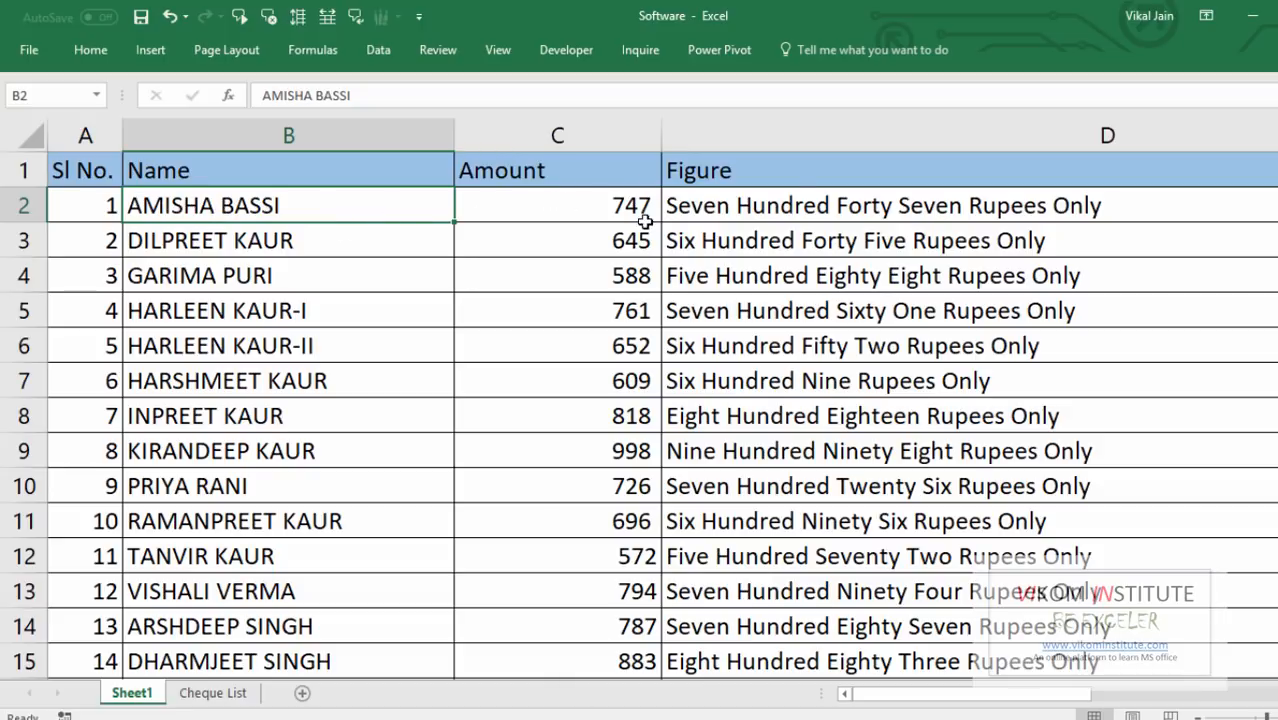
mouse_move(777, 432)
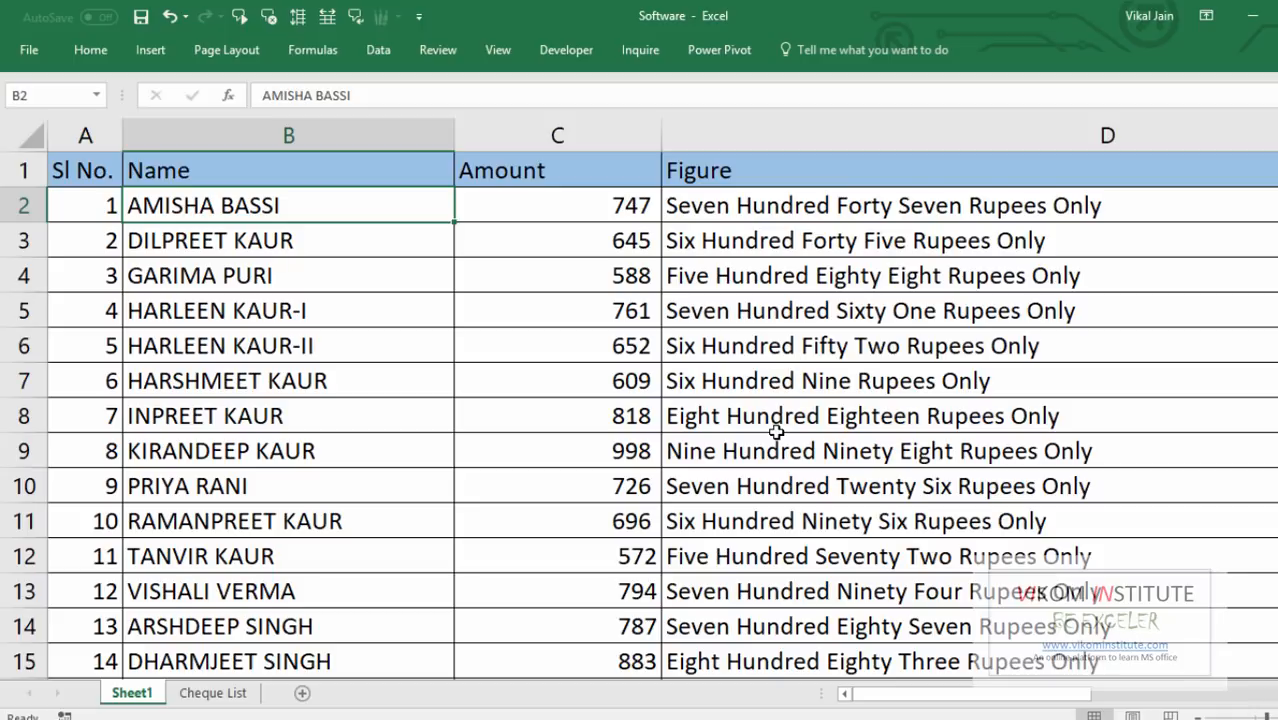
mouse_move(720, 347)
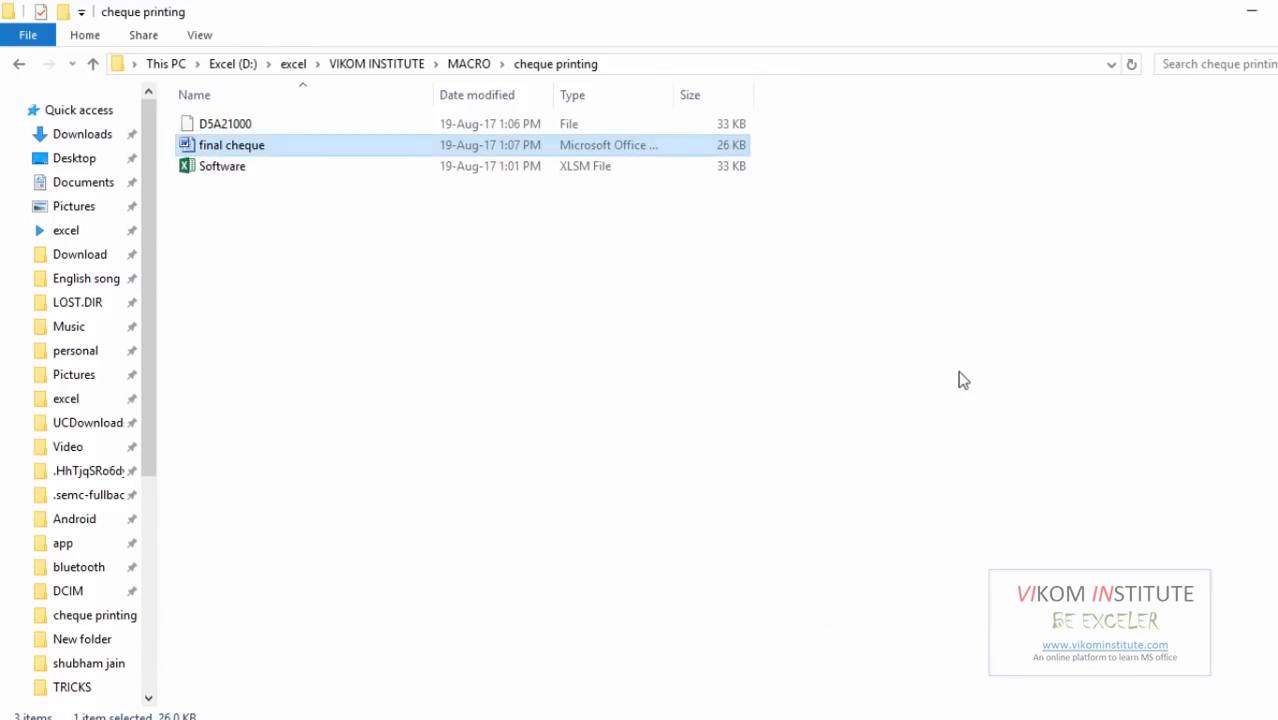
mouse_move(325, 188)
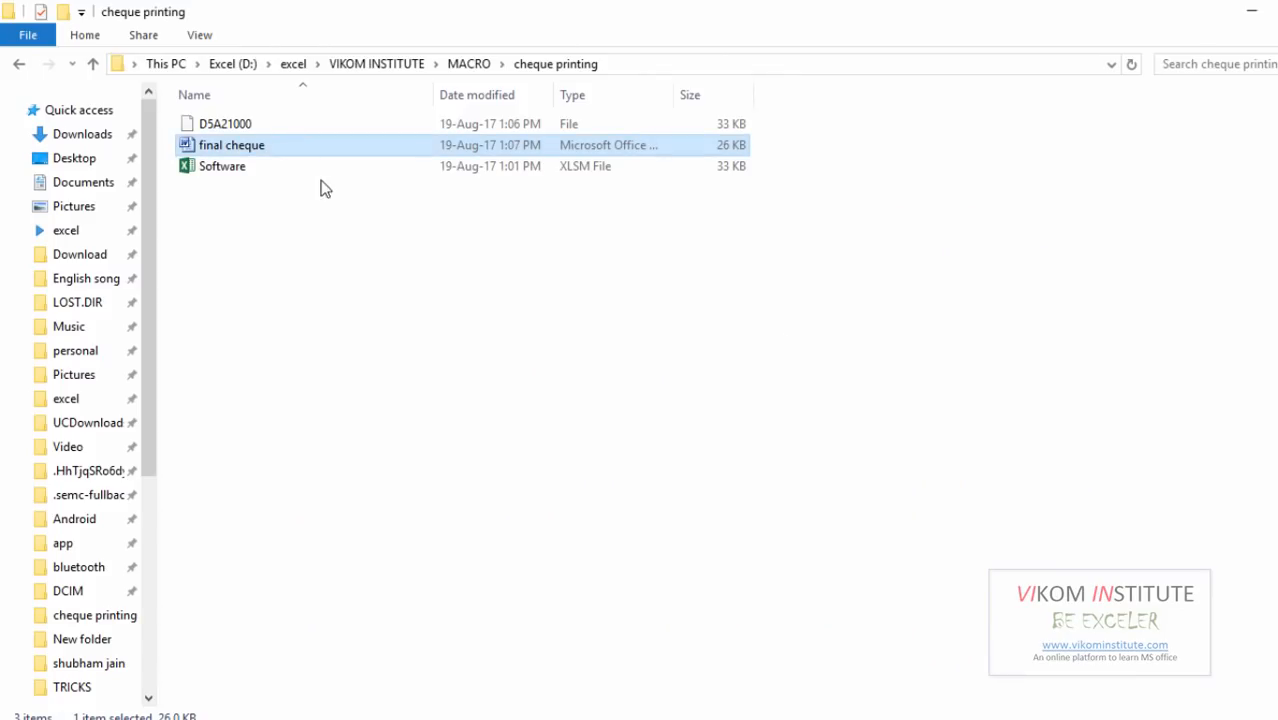
double_click(232, 145)
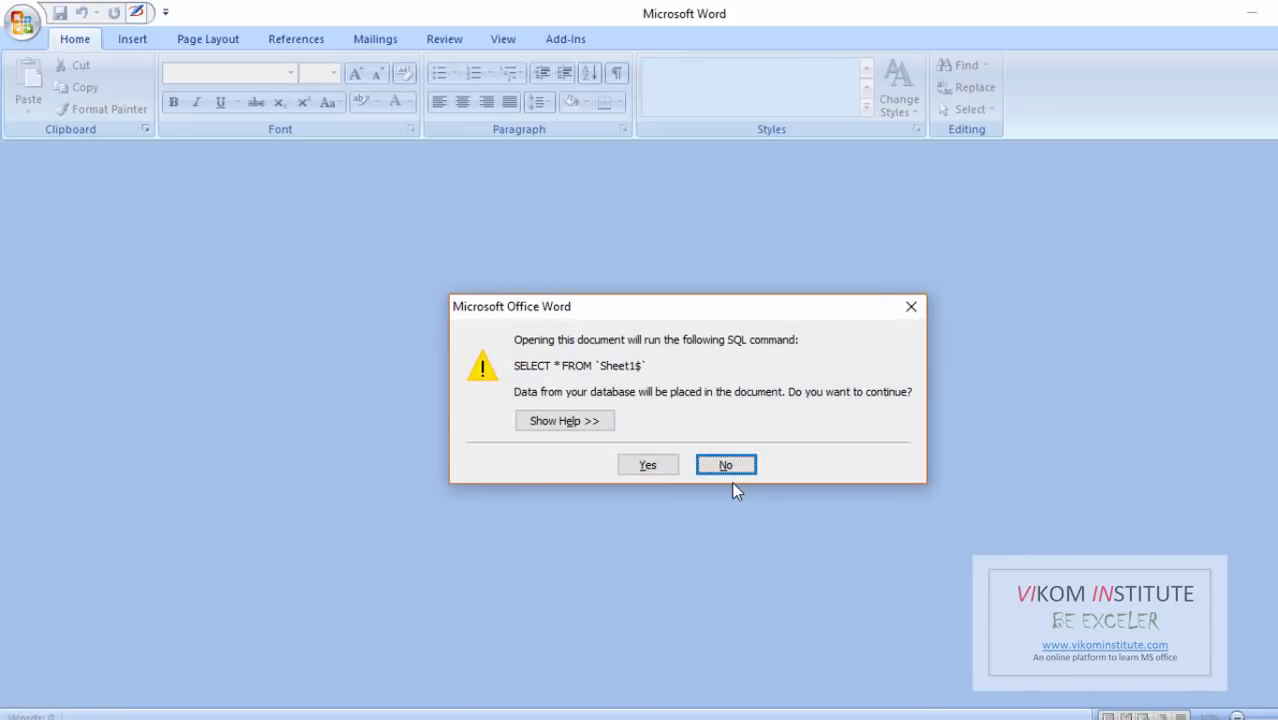
click(725, 464)
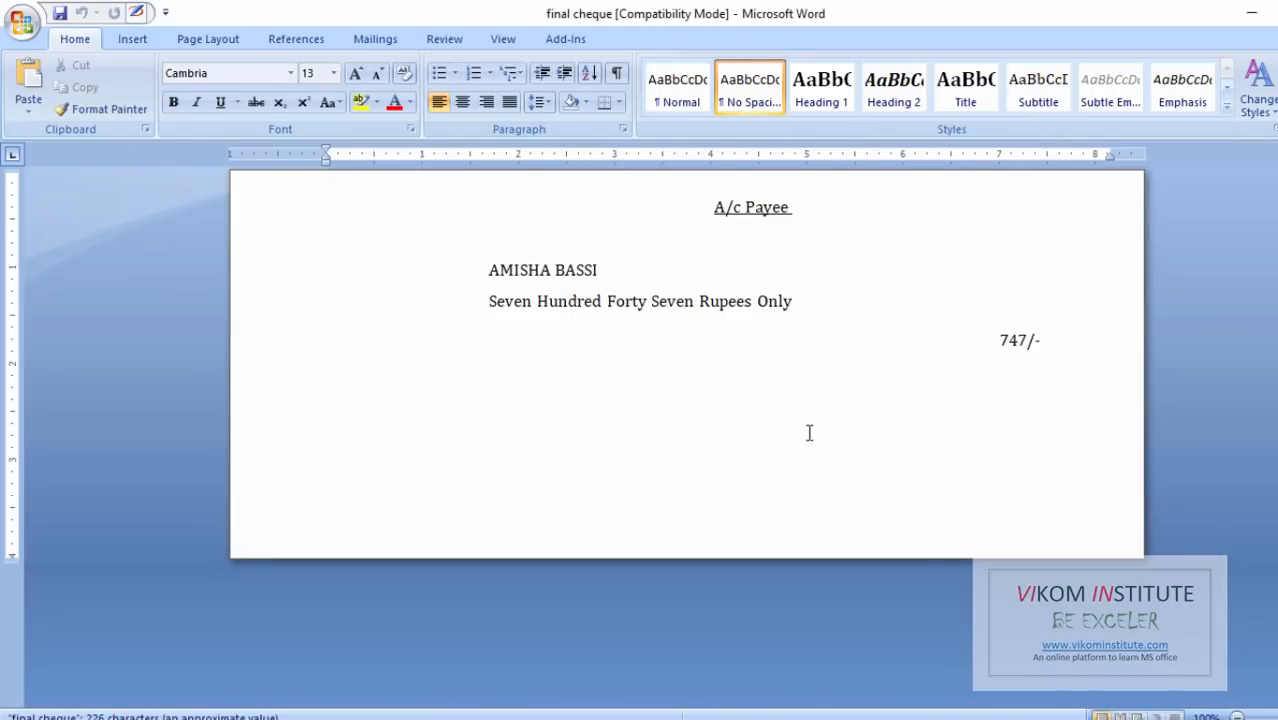
mouse_move(588, 360)
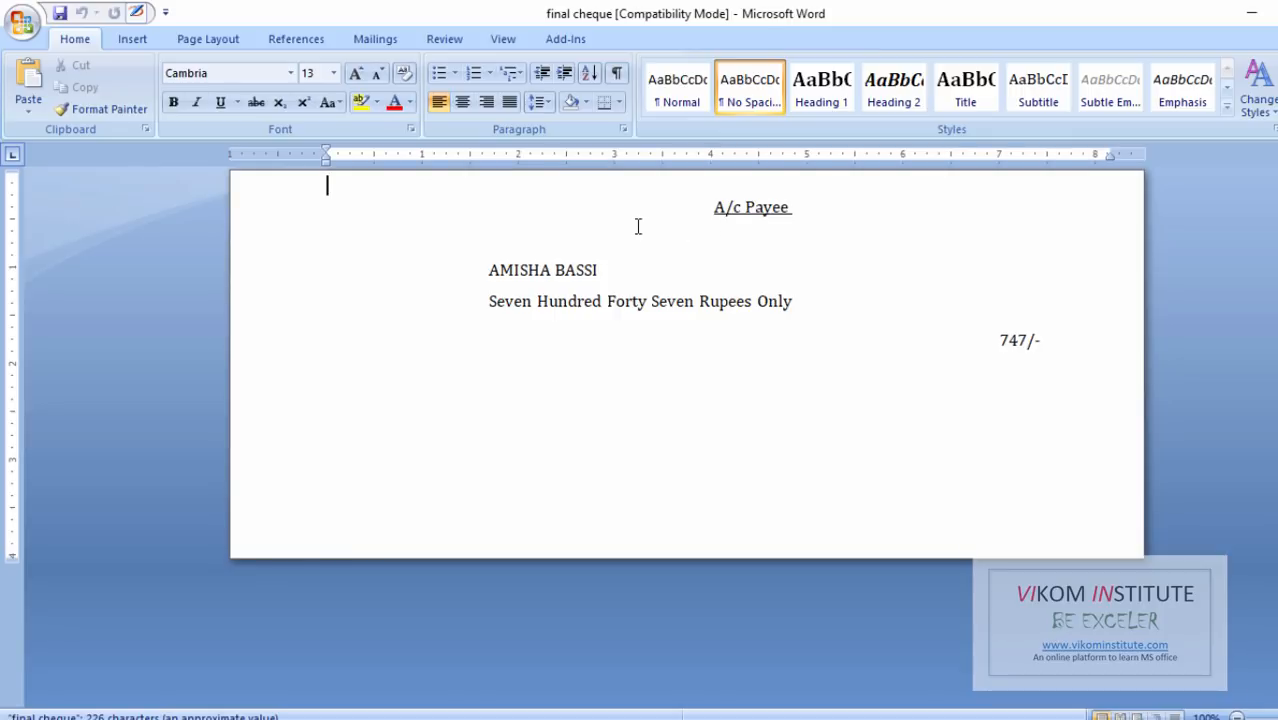
mouse_move(698, 271)
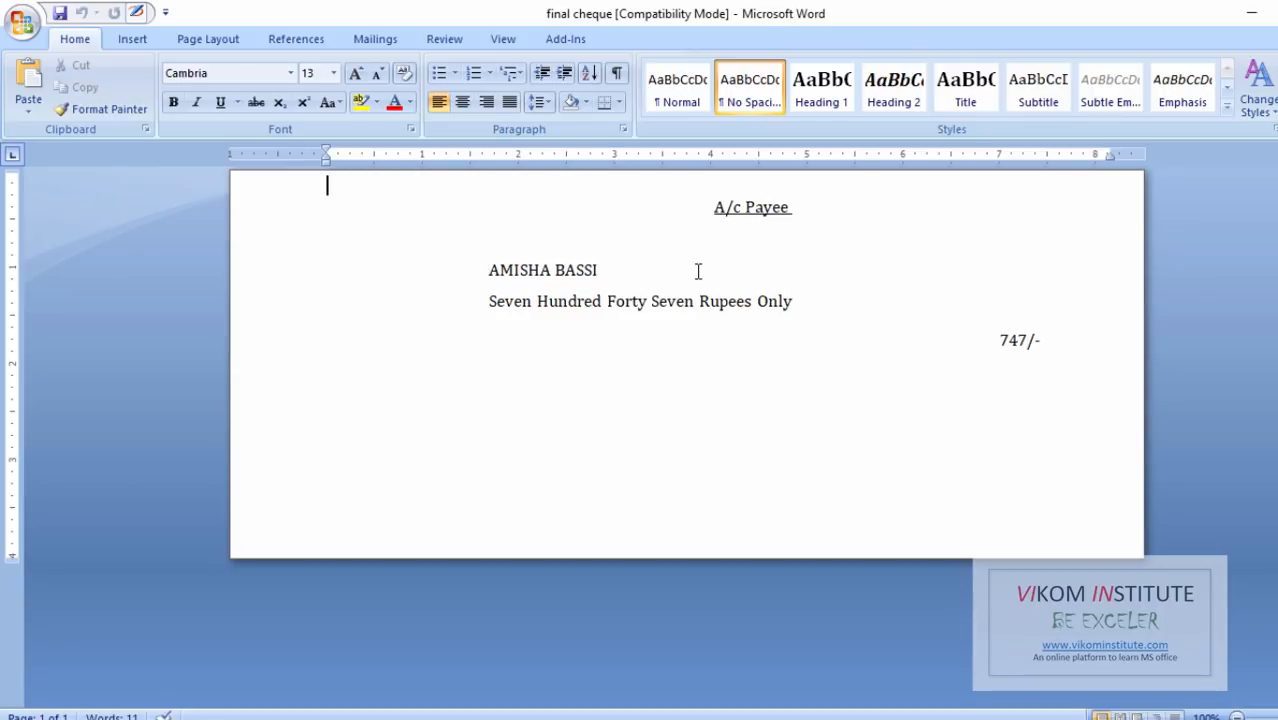
mouse_move(360, 138)
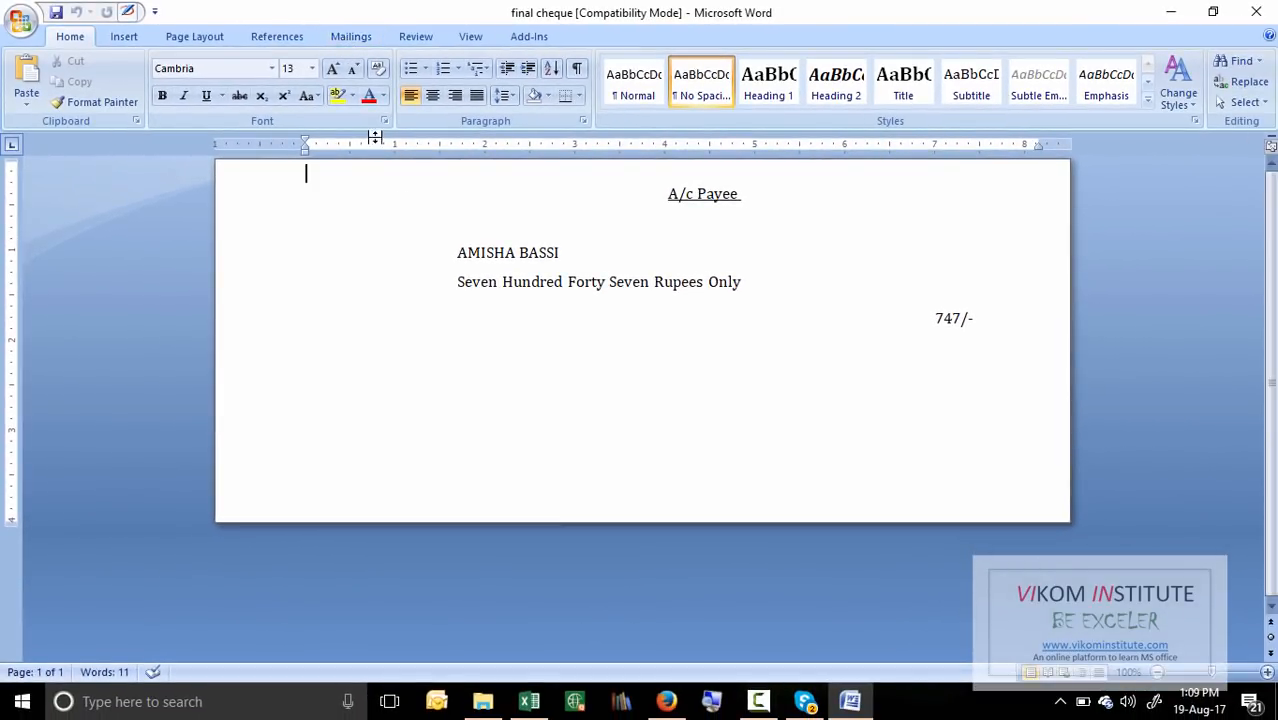
Start a step-by-step Letters mail merge from the current document and browse for recipient data.
click(351, 36)
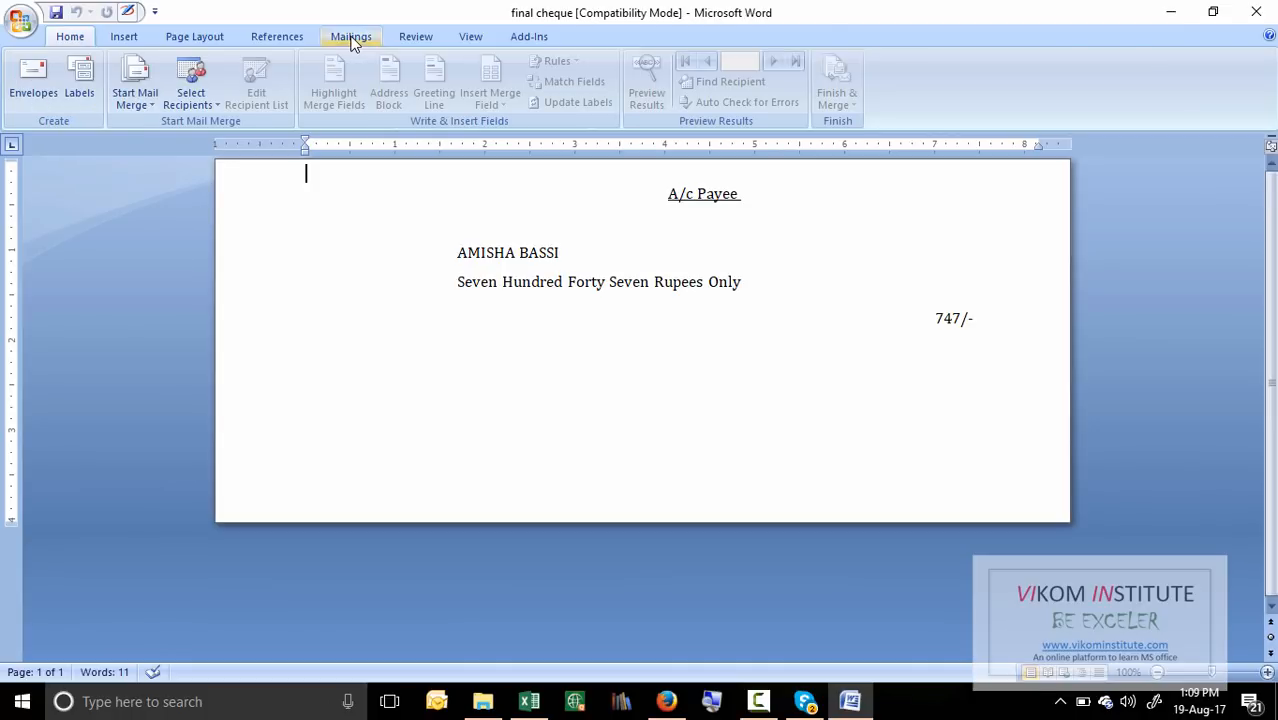
click(134, 80)
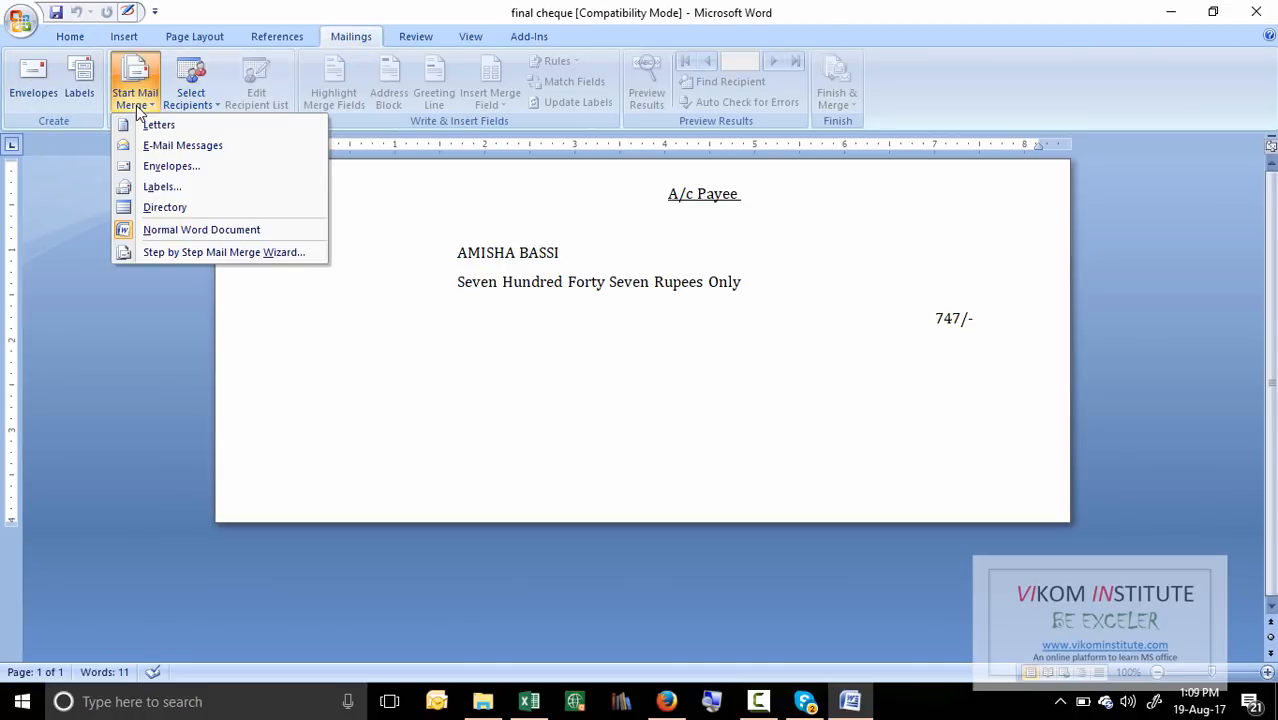
mouse_move(182, 277)
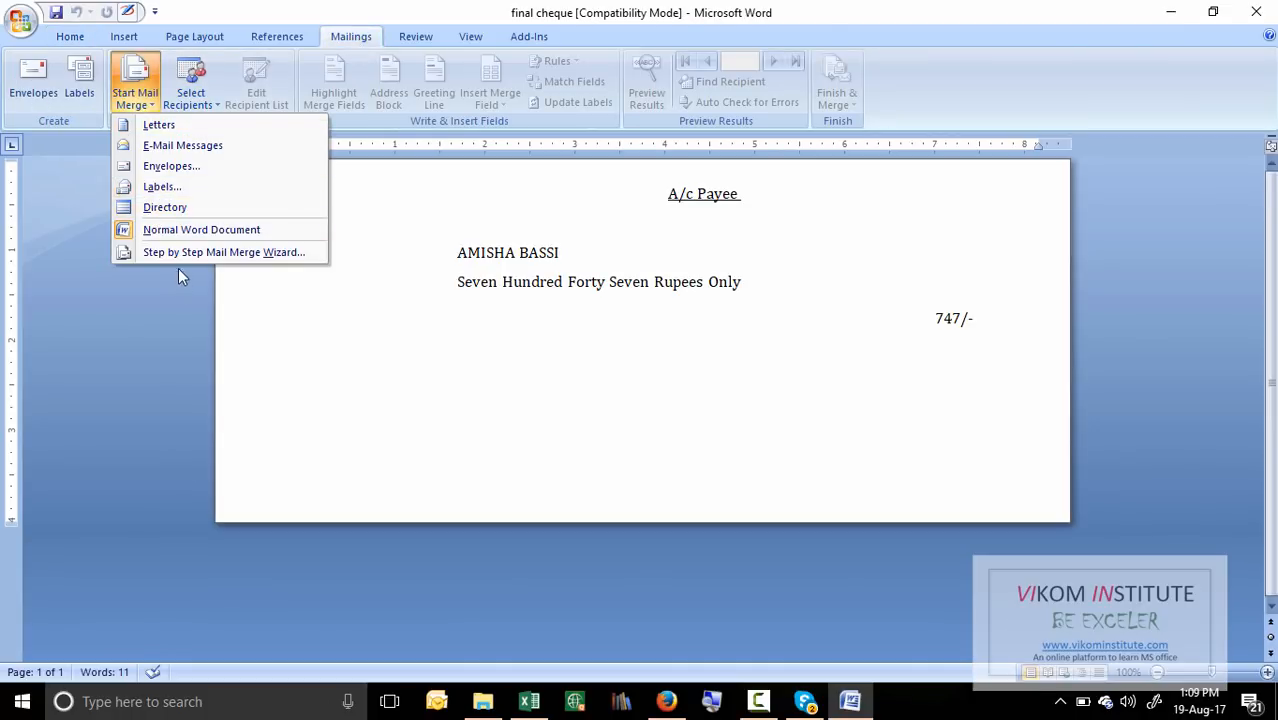
click(223, 252)
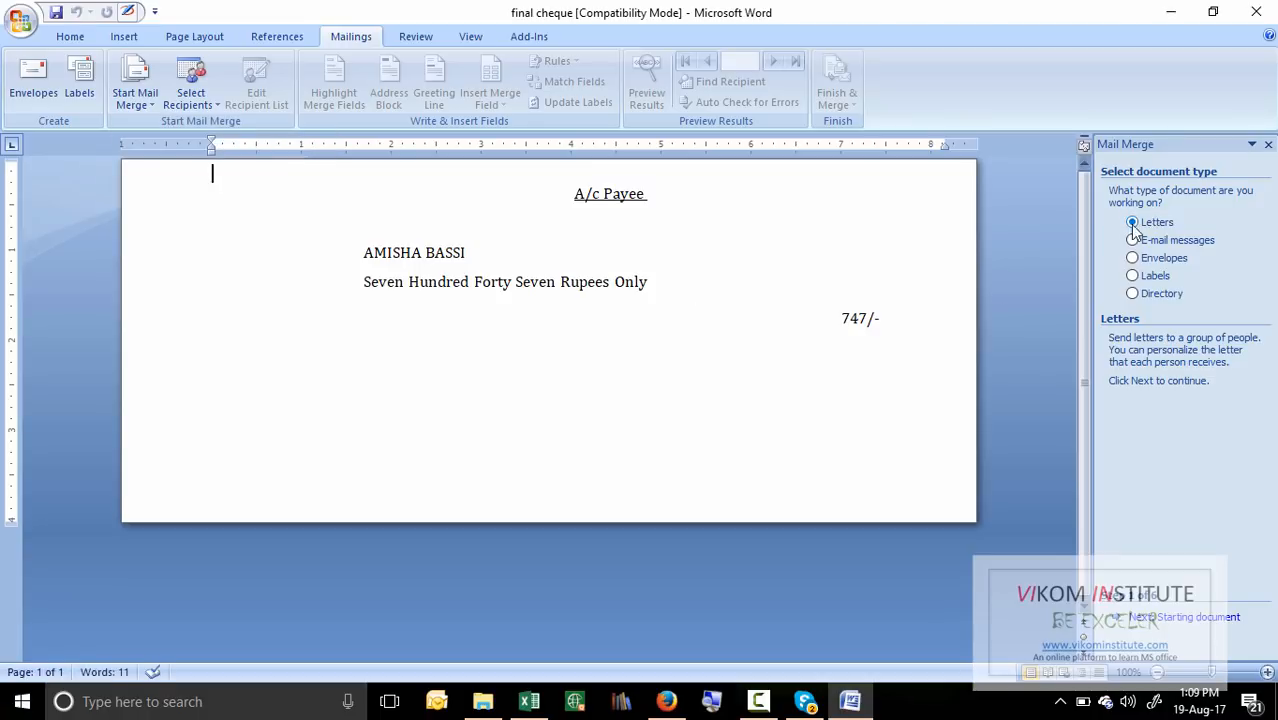
click(1183, 616)
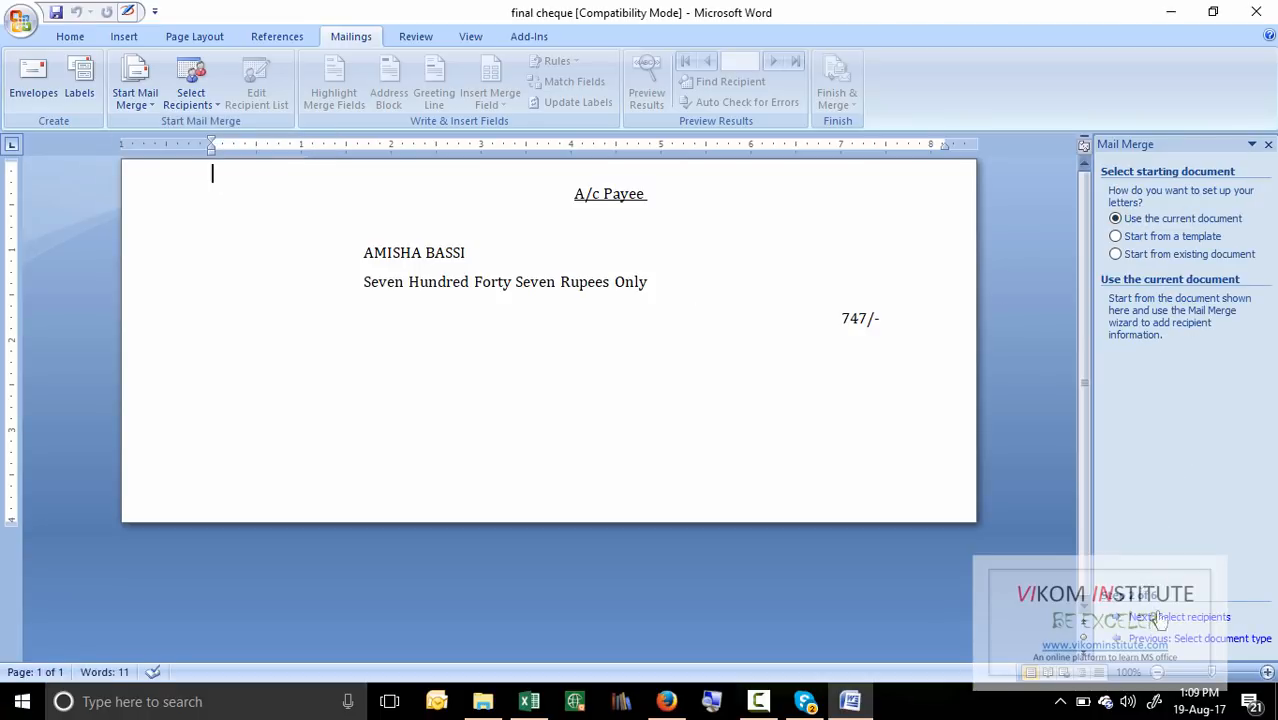
click(1190, 616)
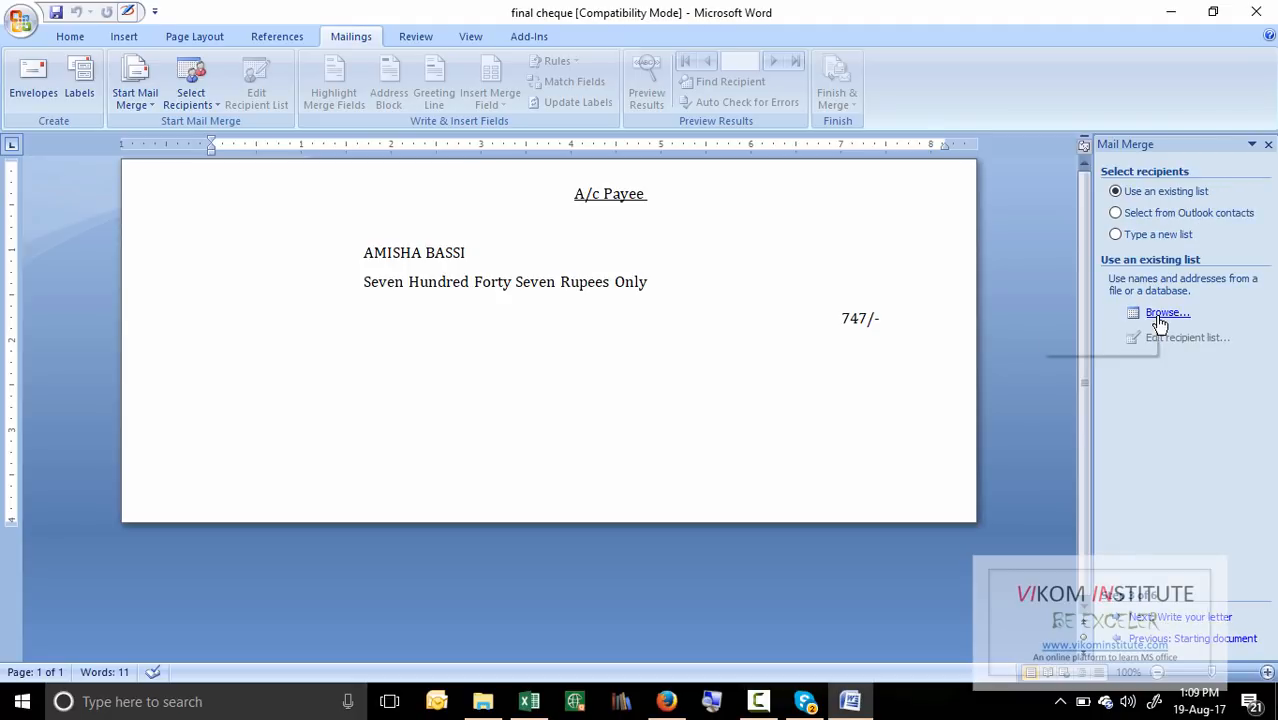
click(1167, 312)
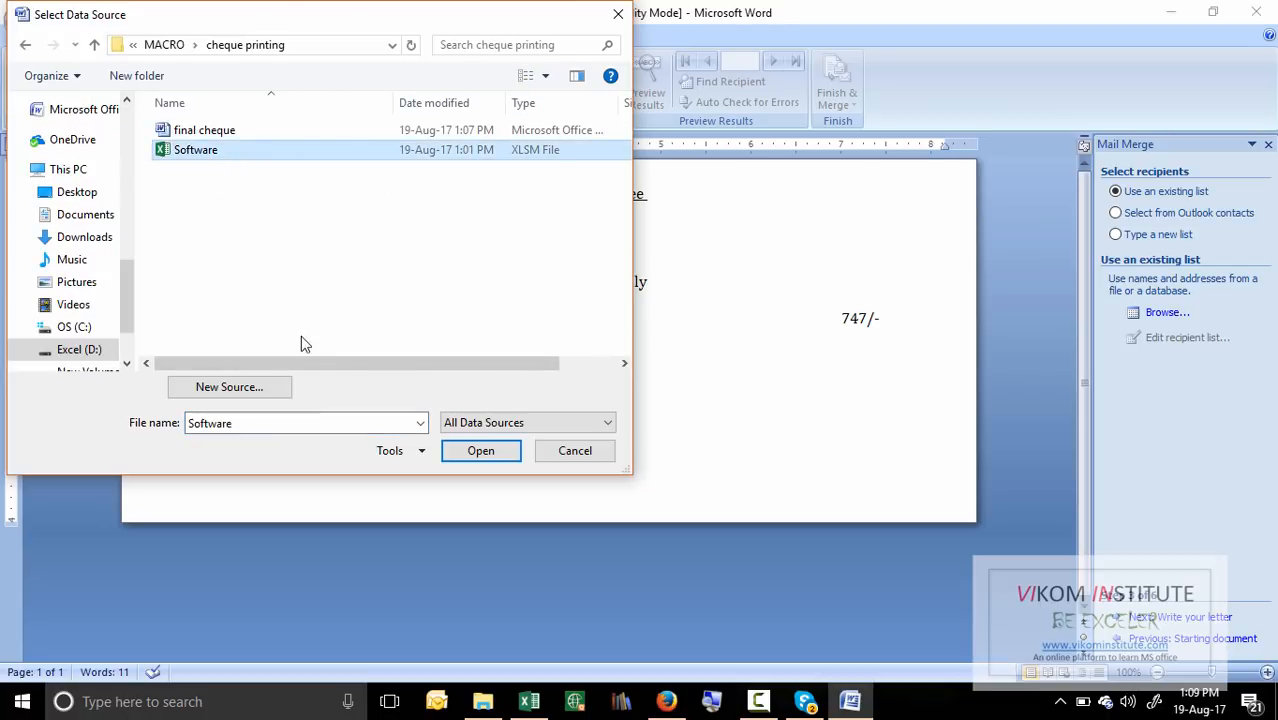
Use the Sheet1$ table of Software.xlsm as the recipient list, keeping all recipients.
click(480, 450)
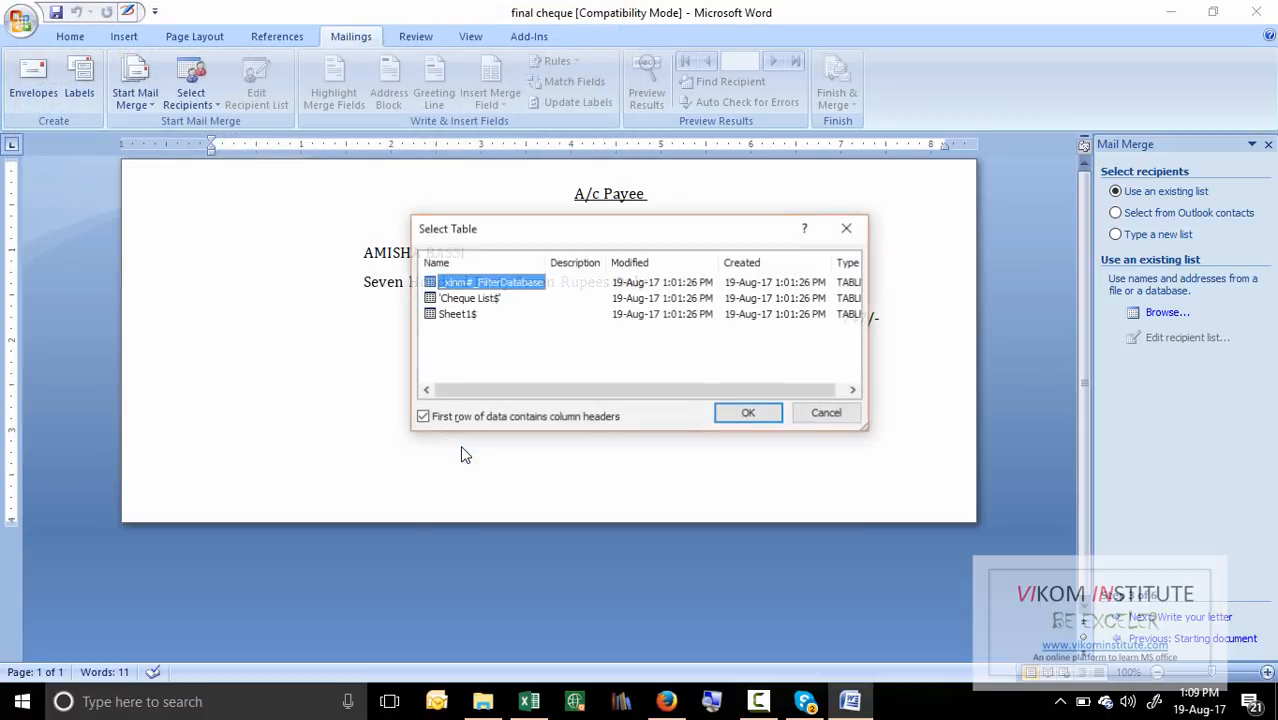
click(457, 313)
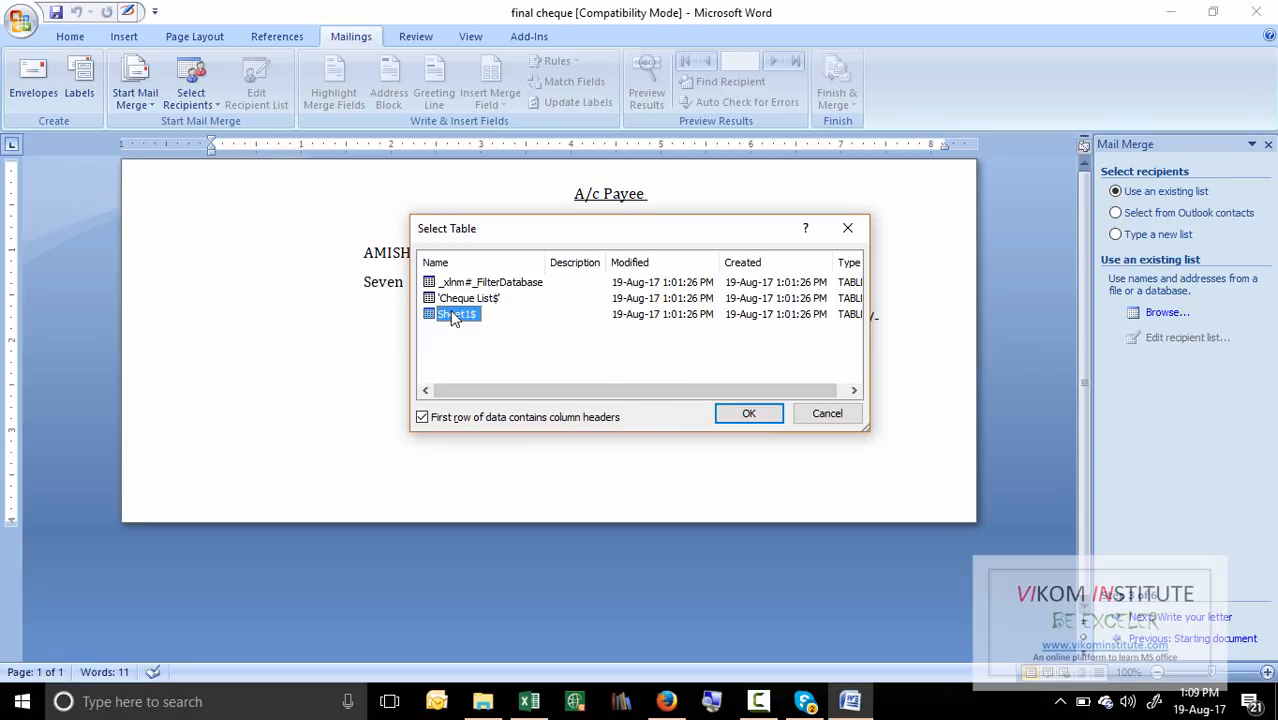
click(748, 413)
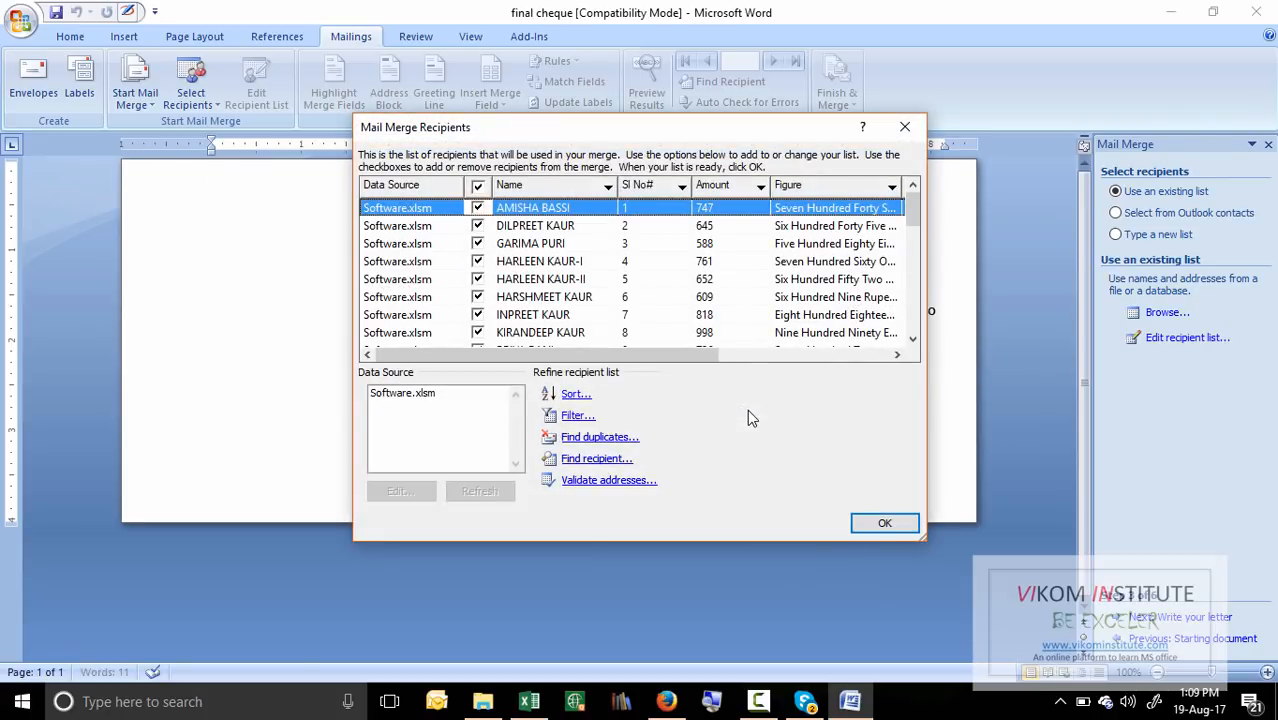
click(884, 523)
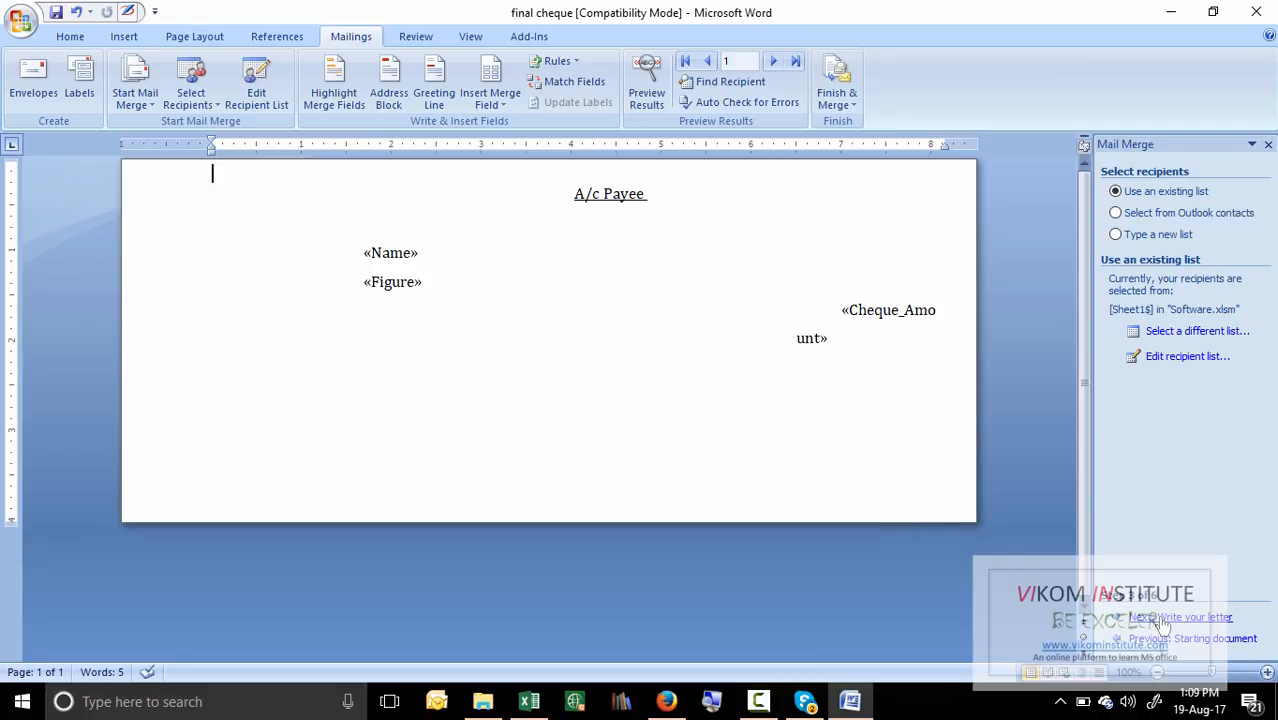
click(1180, 617)
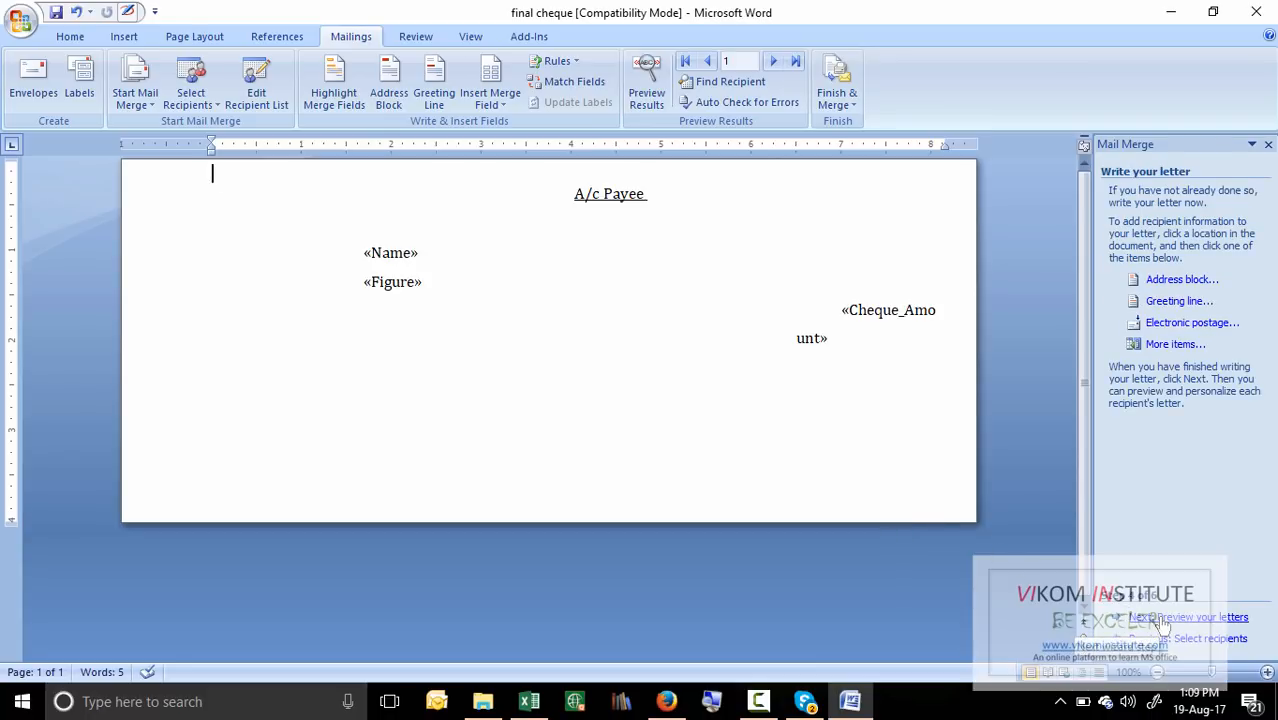
click(646, 80)
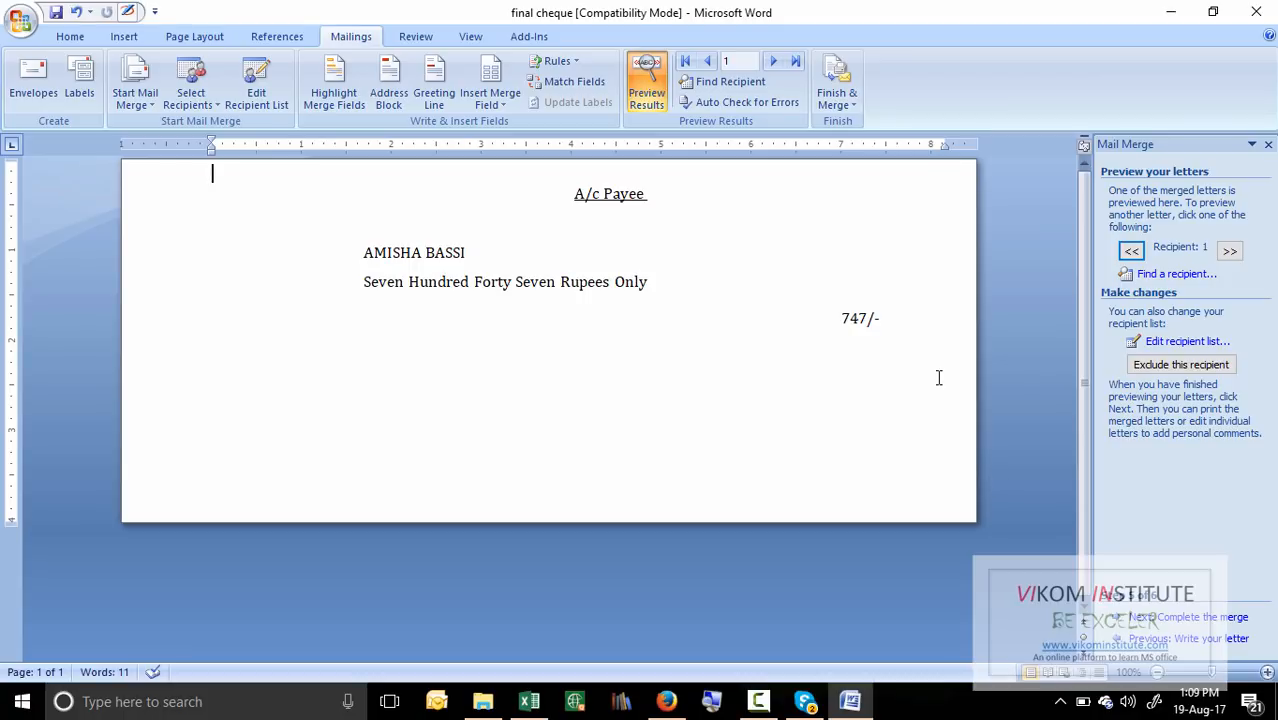
mouse_move(744, 284)
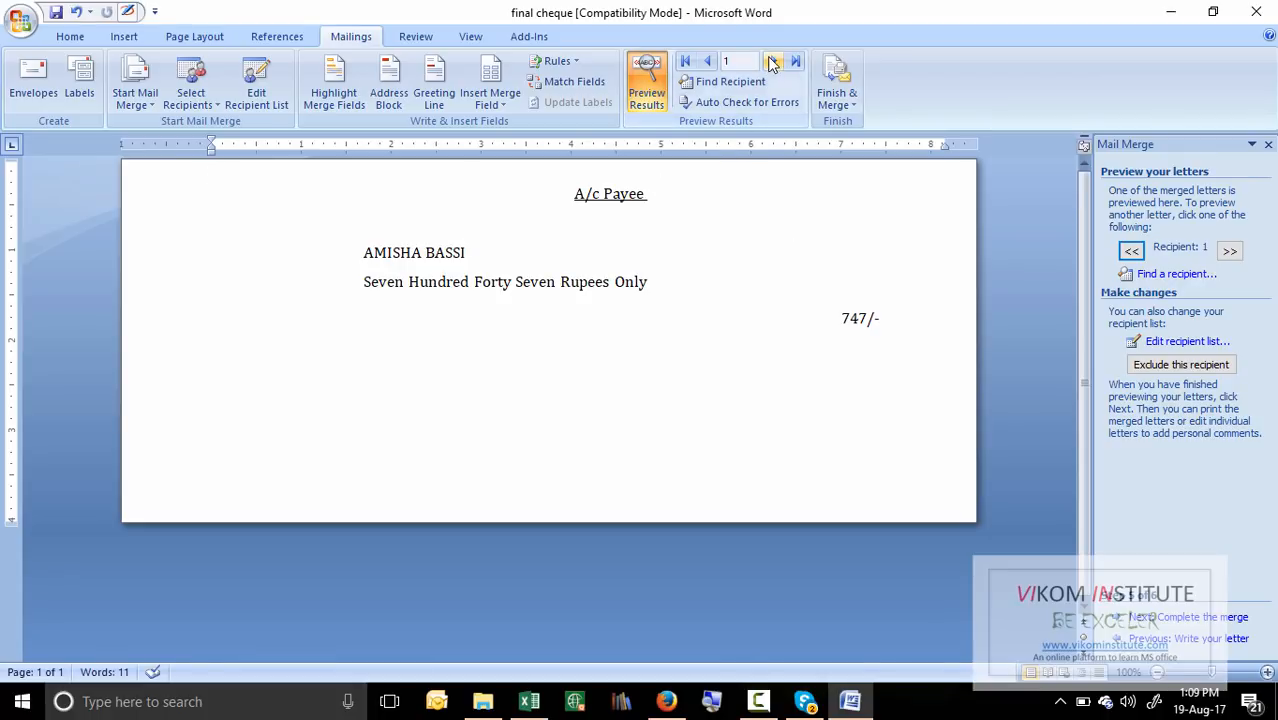
click(775, 61)
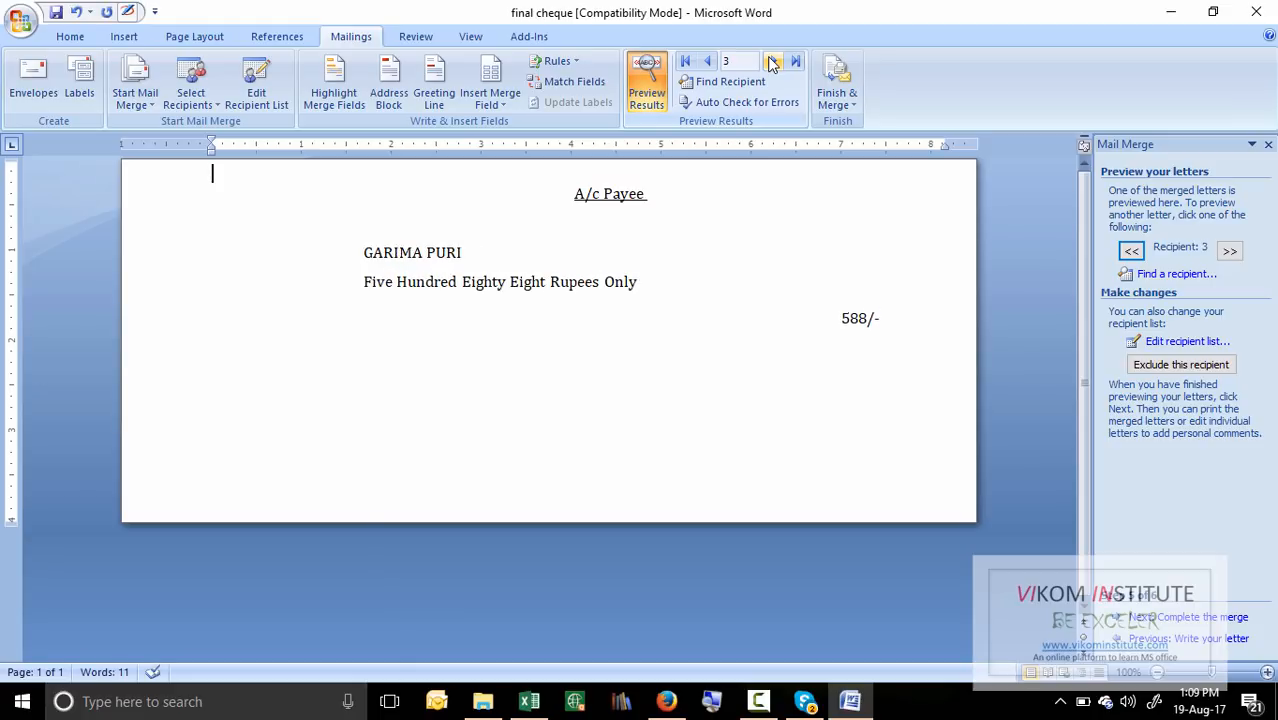
click(795, 61)
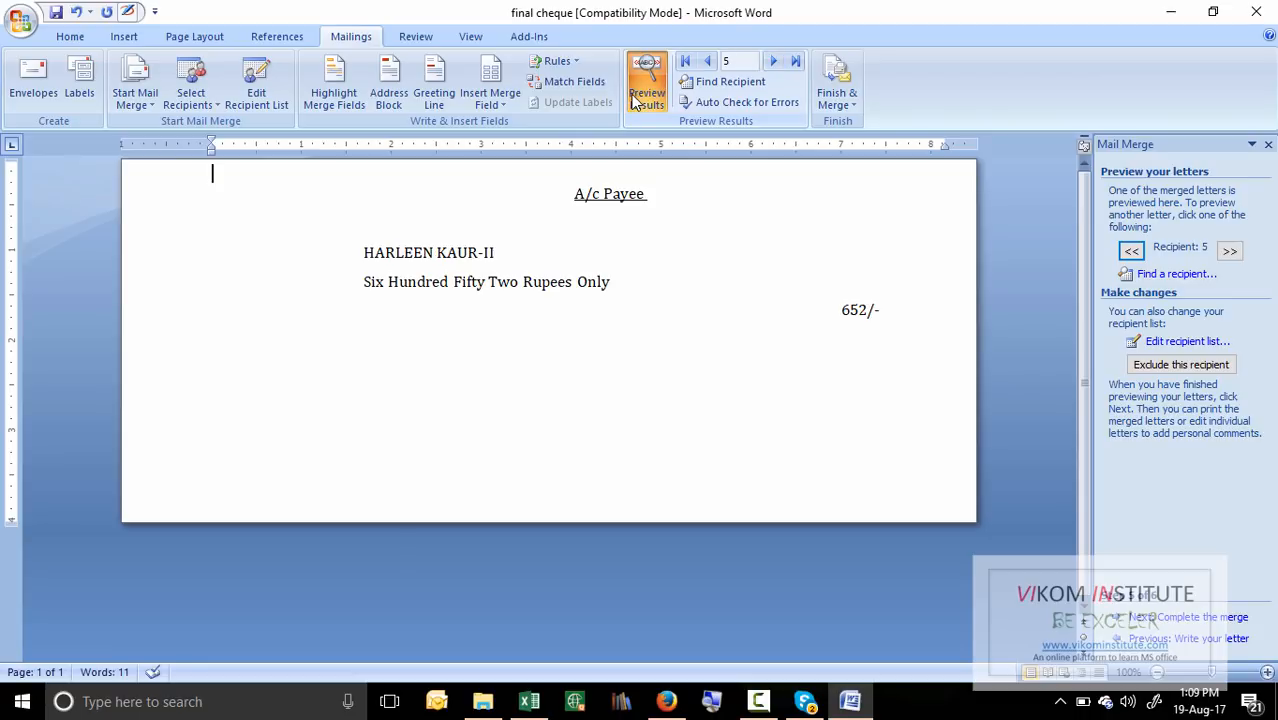
mouse_move(647, 85)
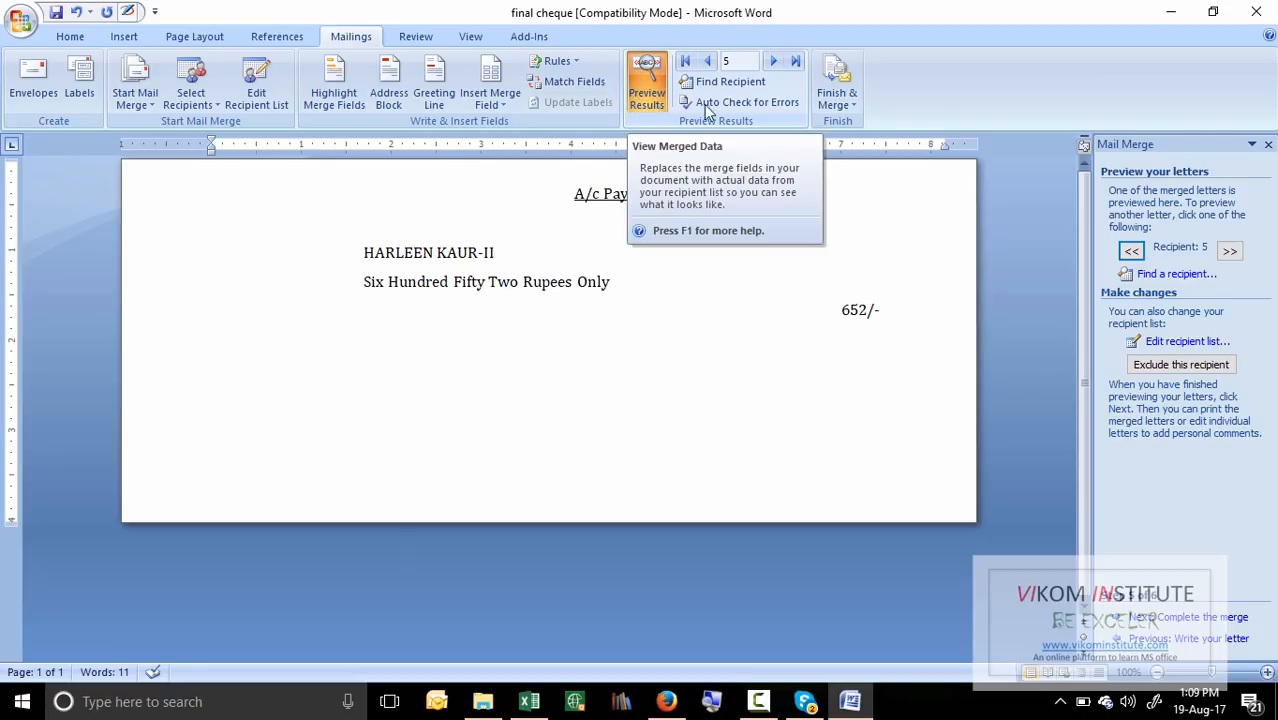
Complete the merge with Finish & Merge, printing all cheque records.
click(1202, 616)
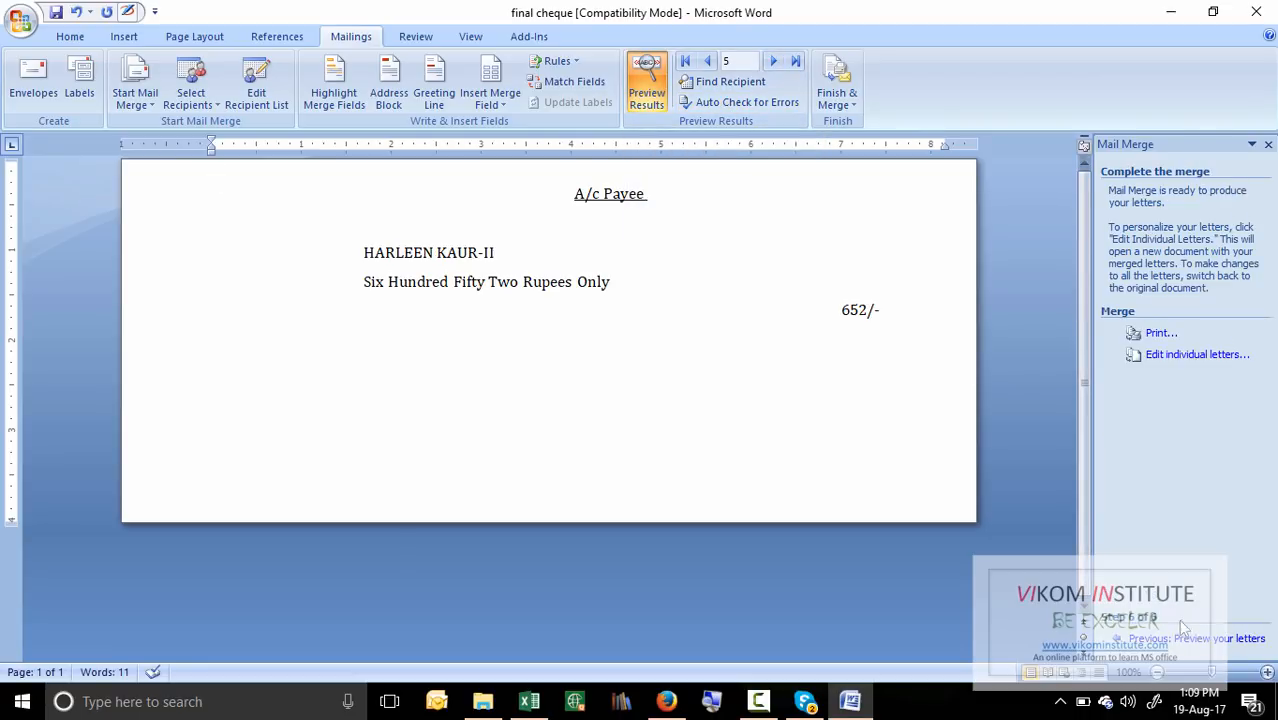
click(837, 82)
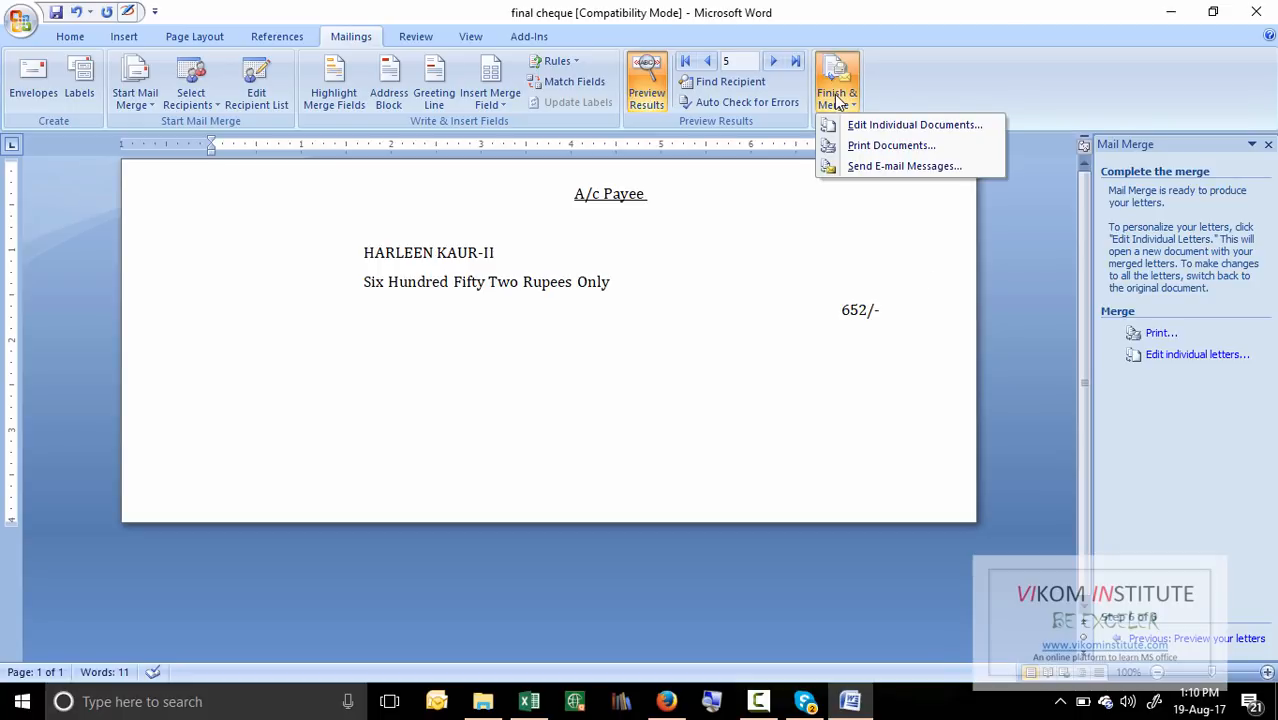
click(890, 145)
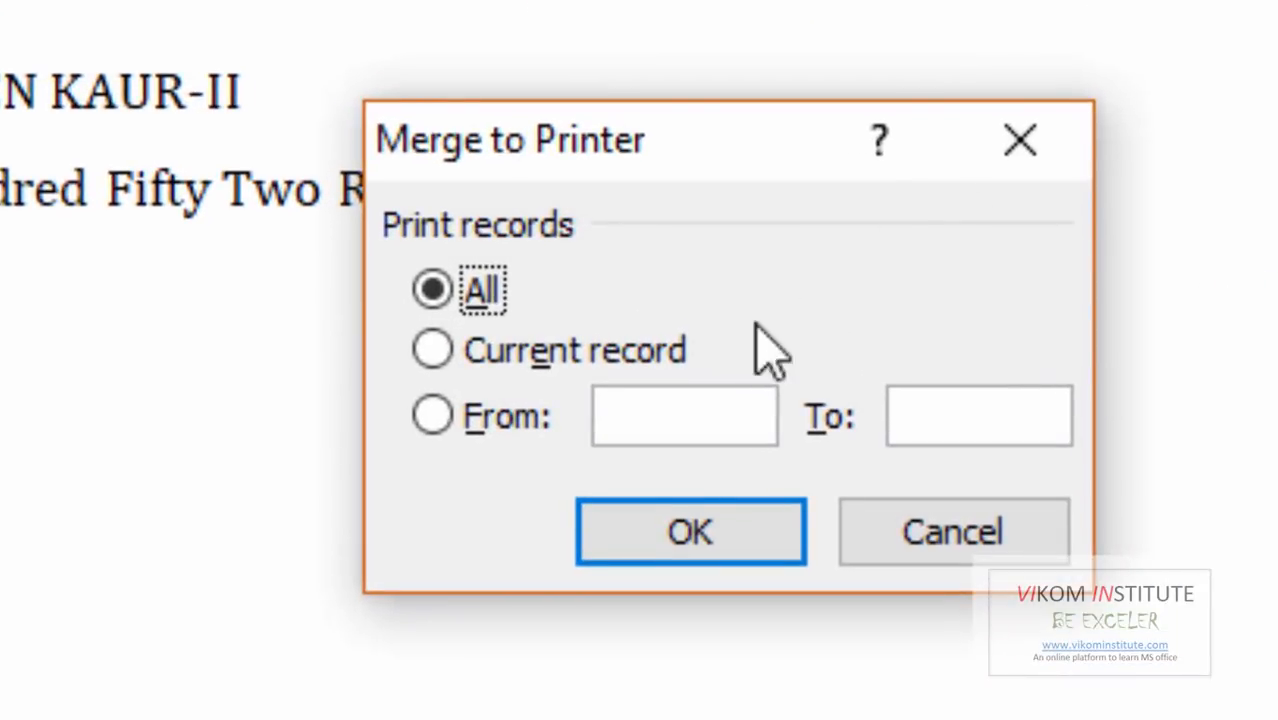
click(432, 415)
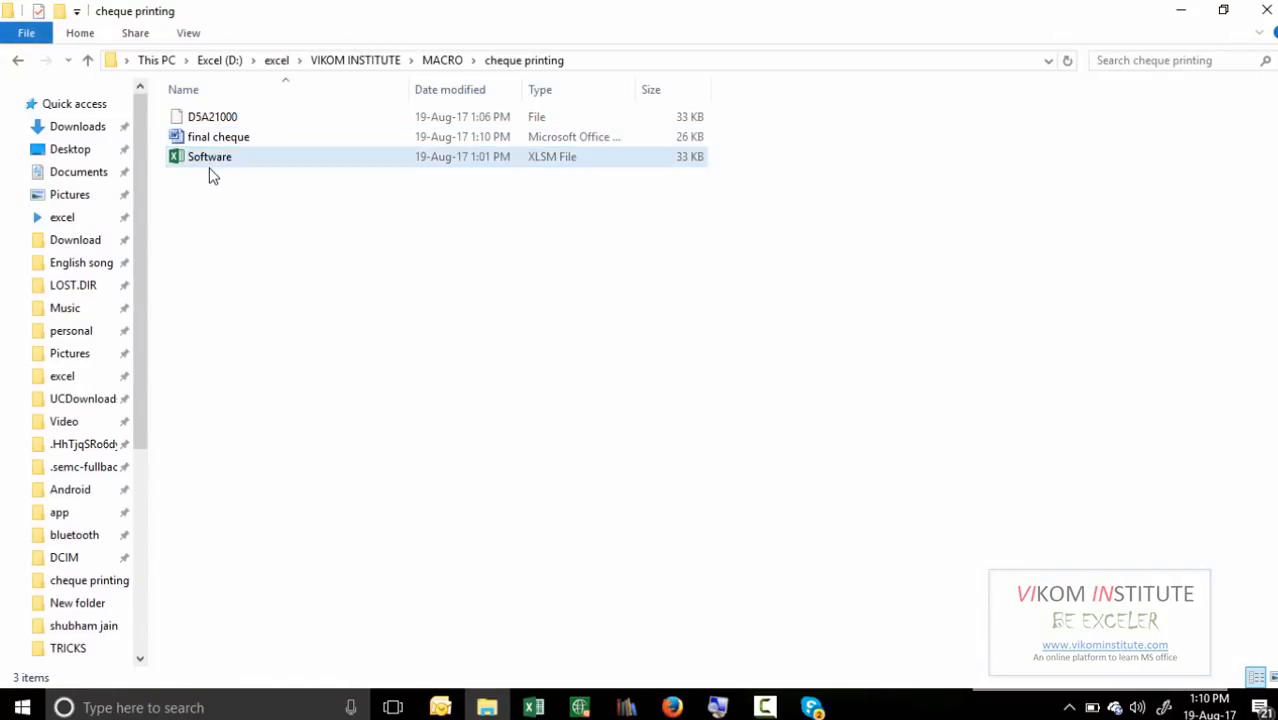
Reopen final cheque from File Explorer and answer the Sheet1$ spreadsheet data prompt.
click(270, 264)
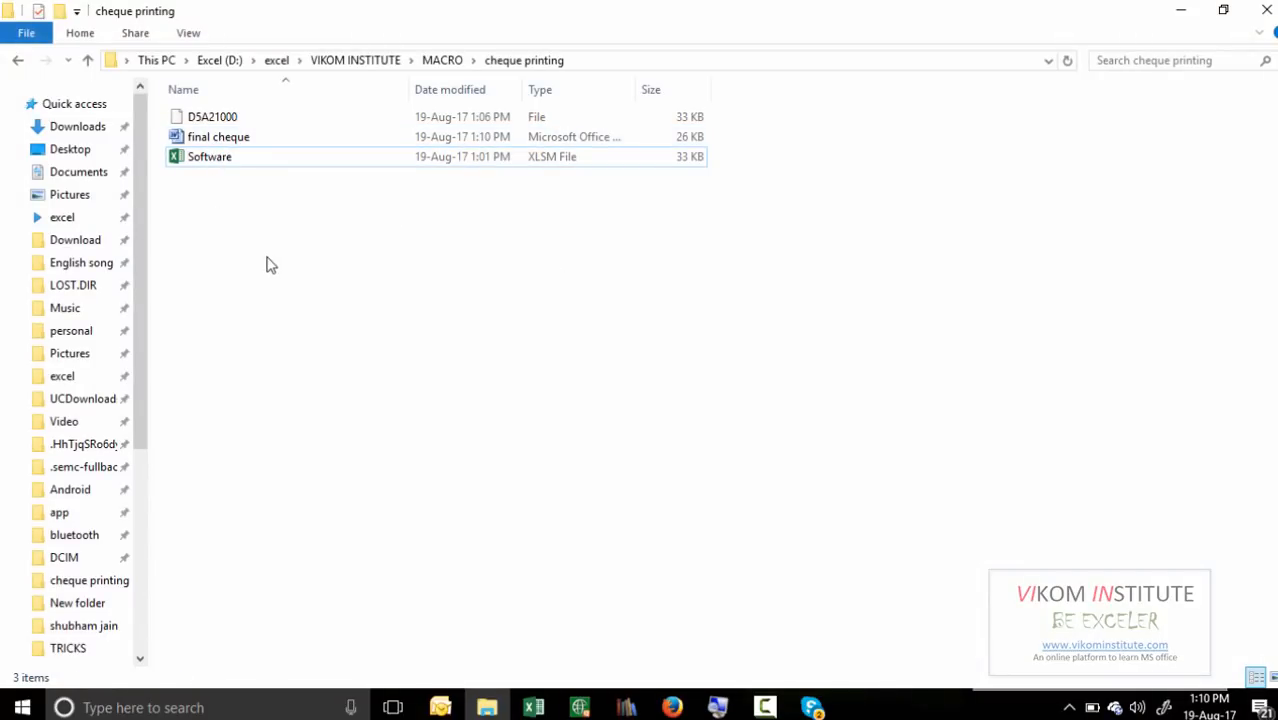
click(218, 136)
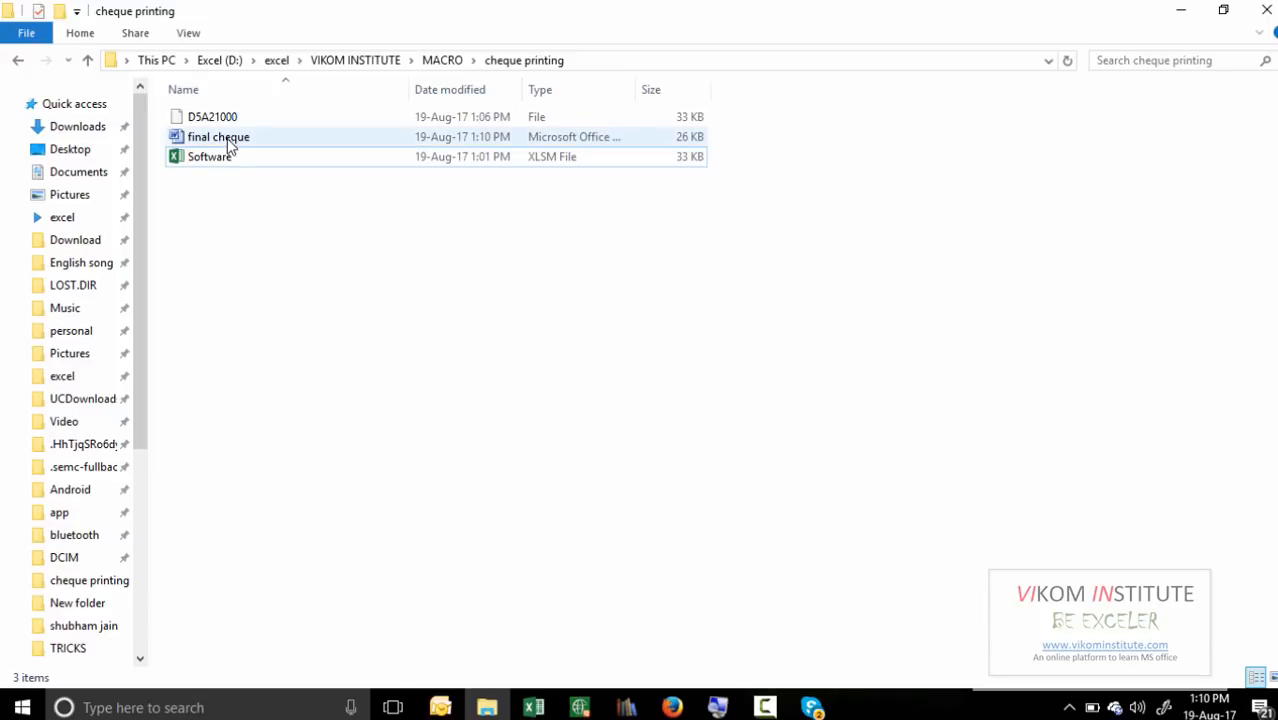
double_click(218, 136)
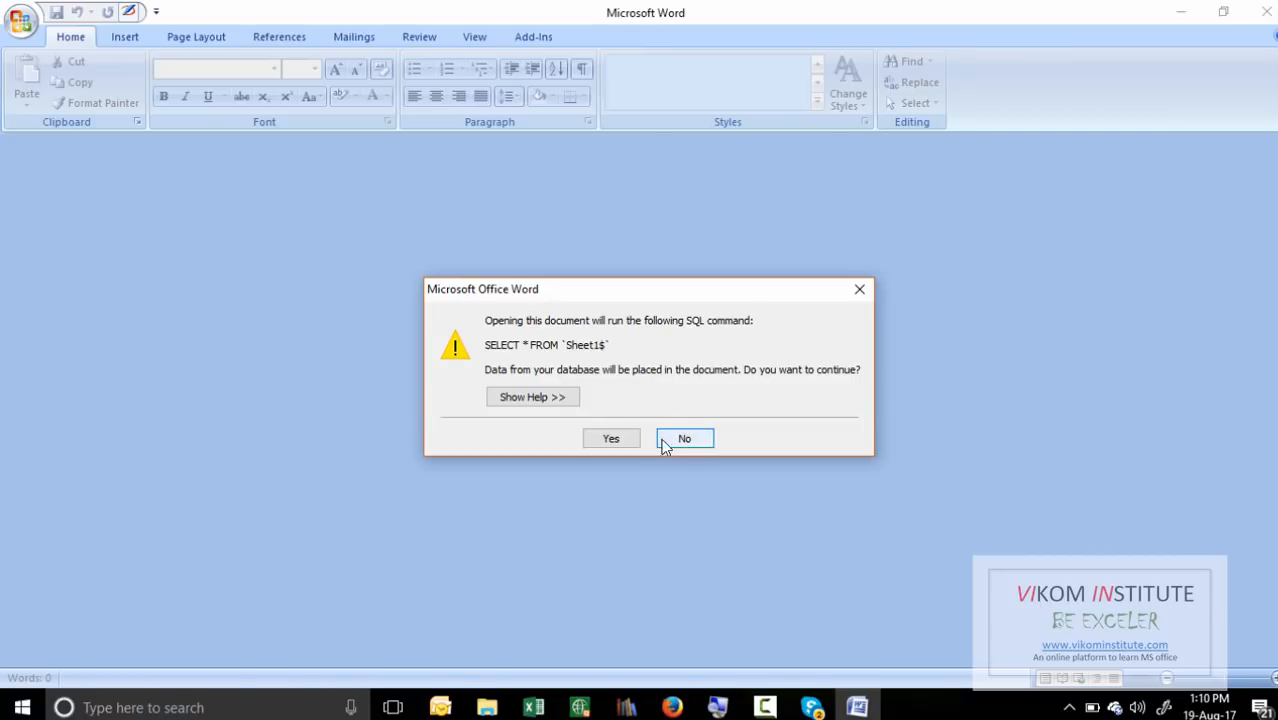
click(684, 438)
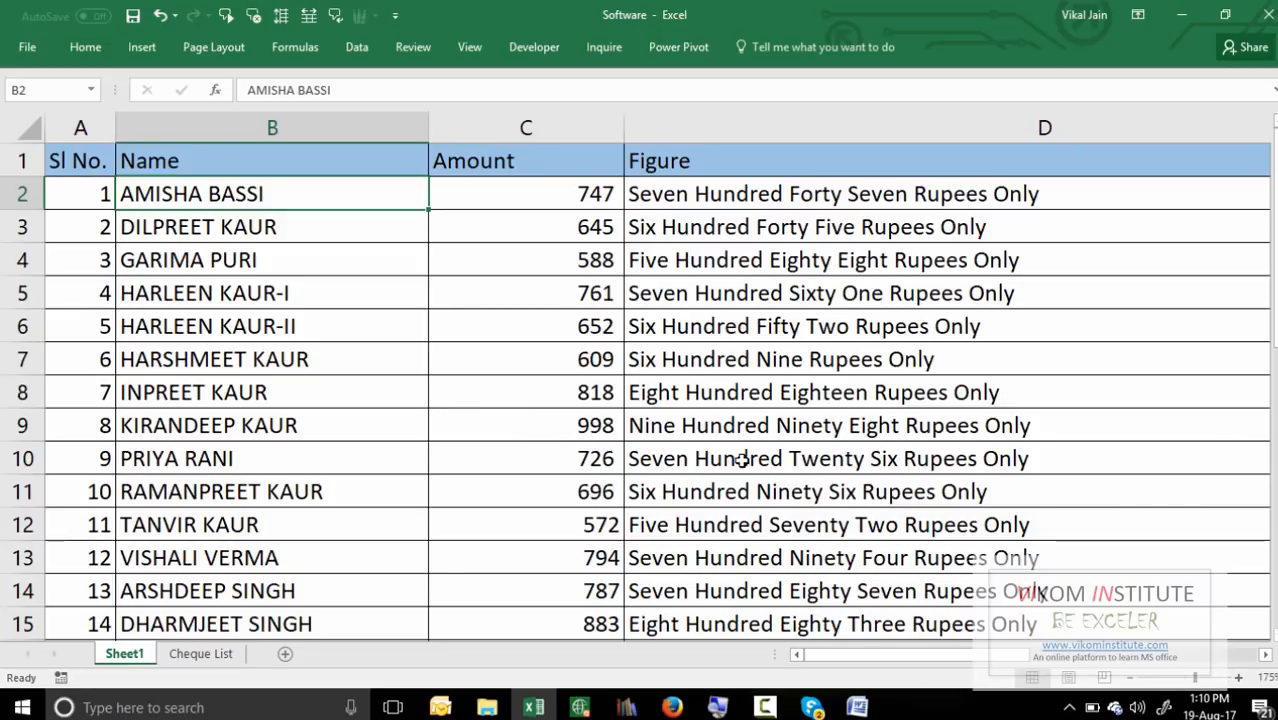
mouse_move(788, 456)
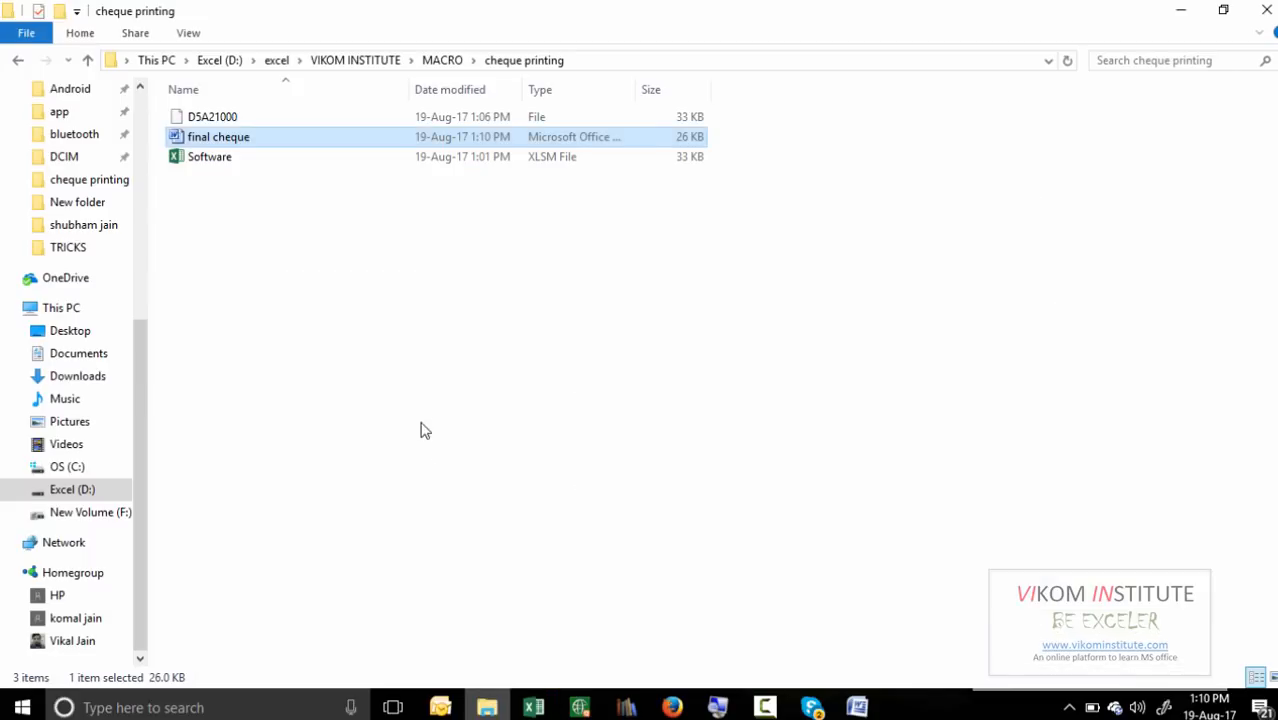
mouse_move(225, 148)
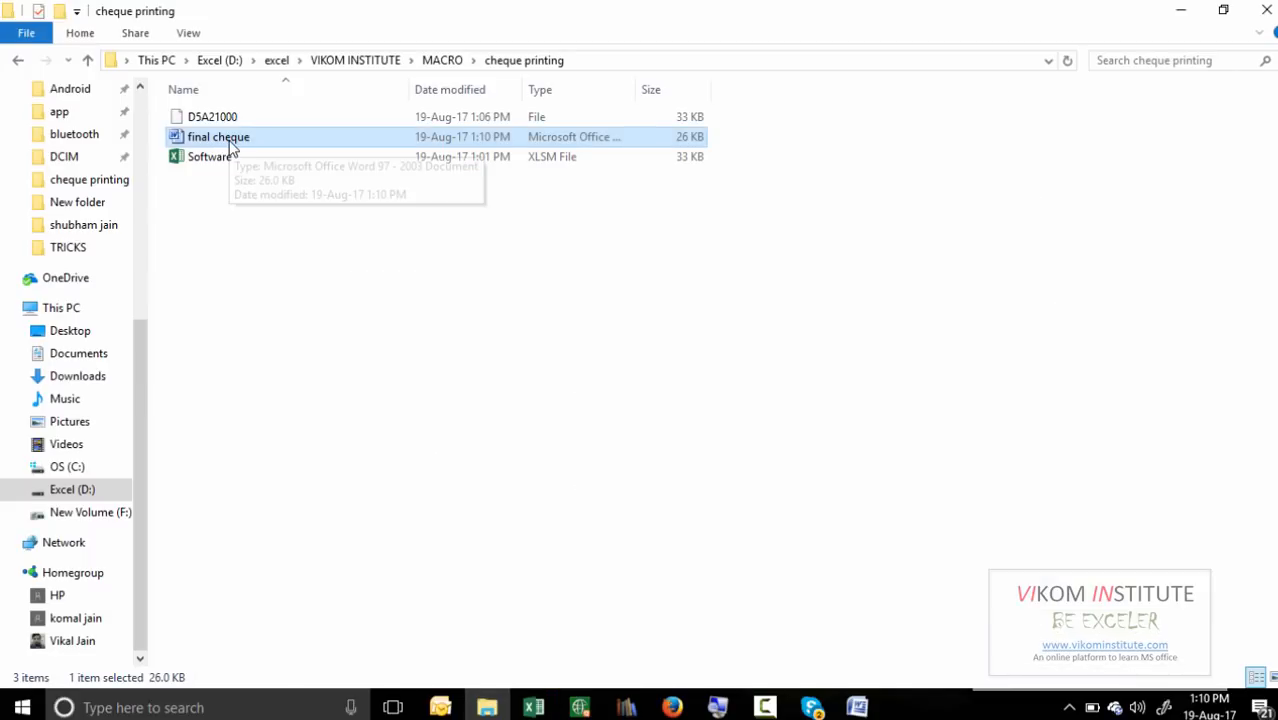
mouse_move(205, 157)
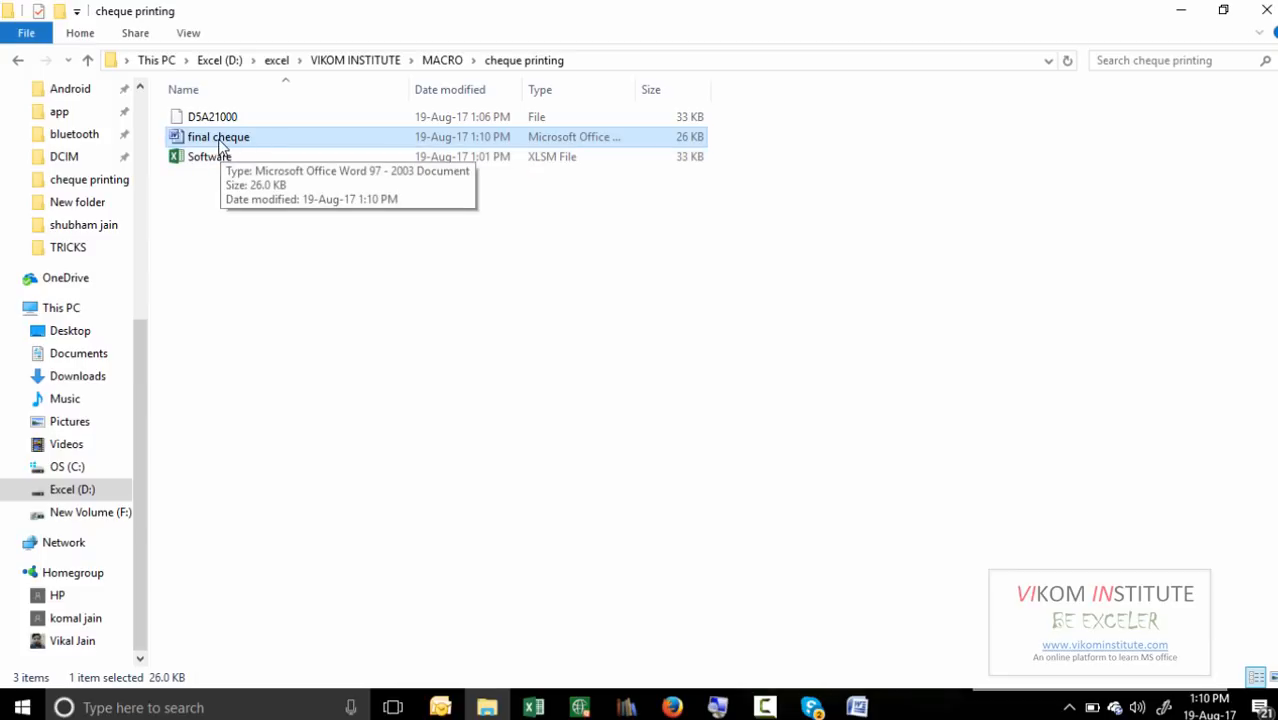
mouse_move(360, 87)
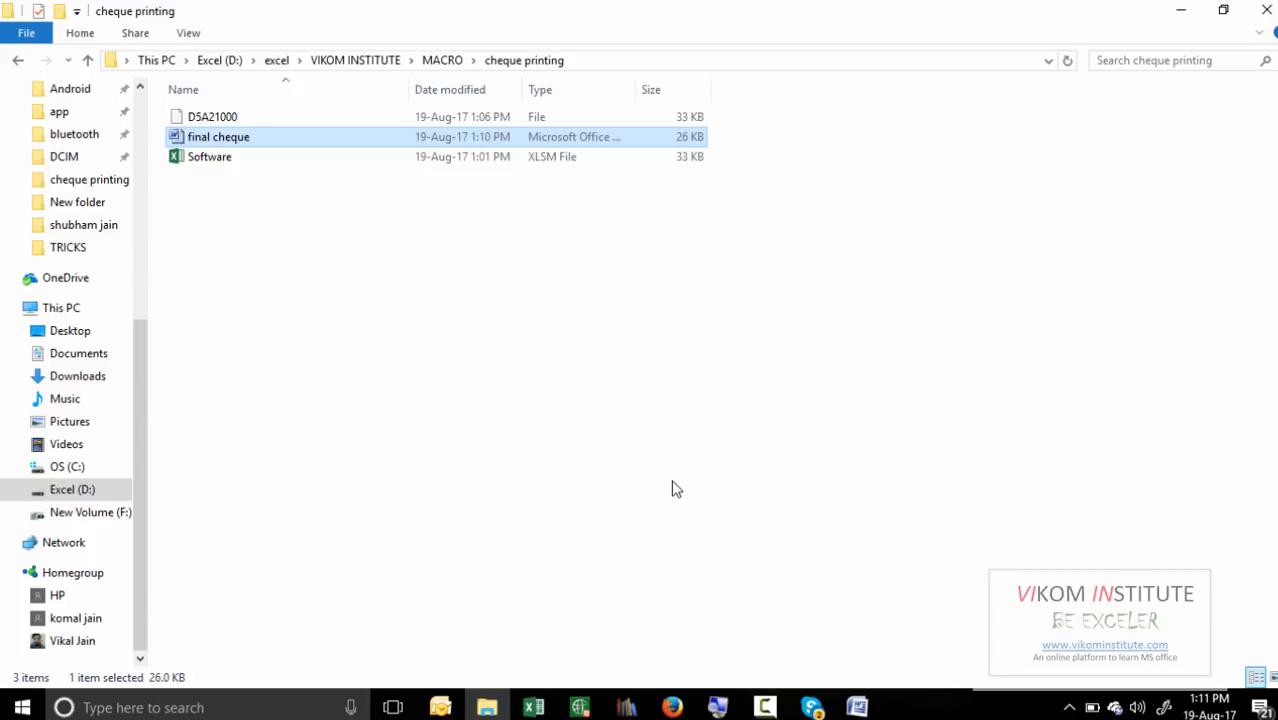
mouse_move(752, 559)
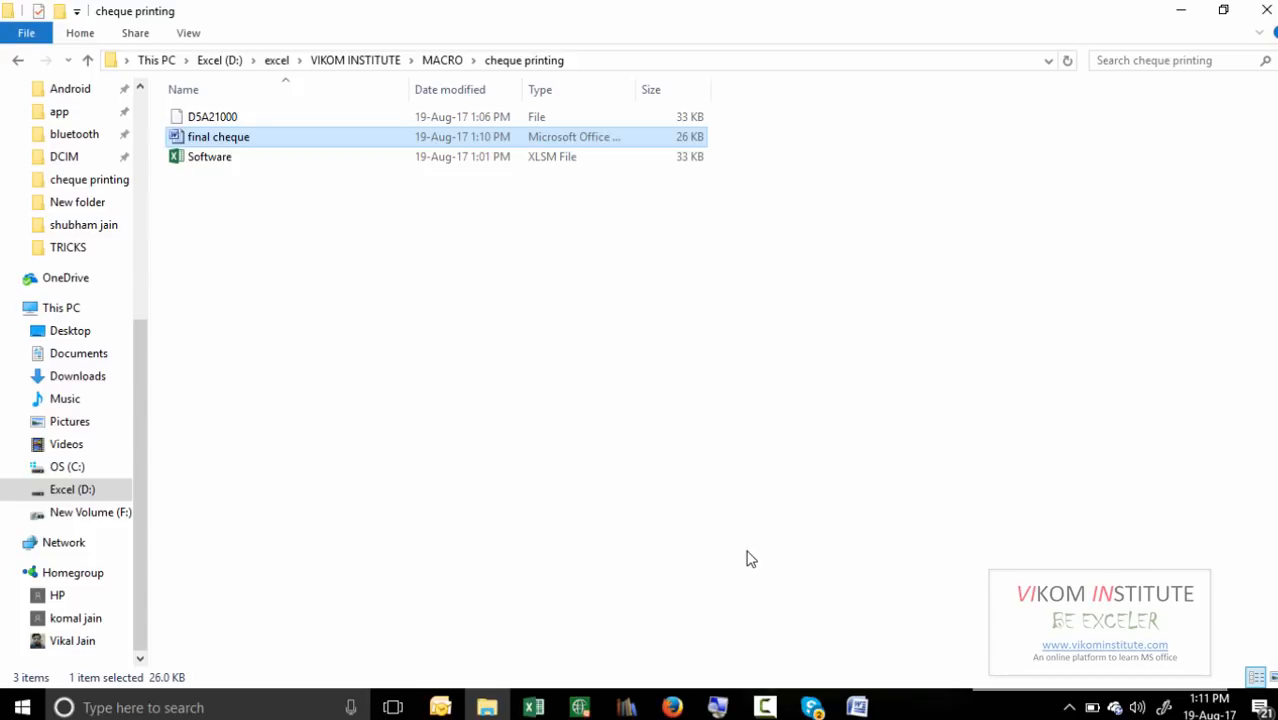
mouse_move(696, 666)
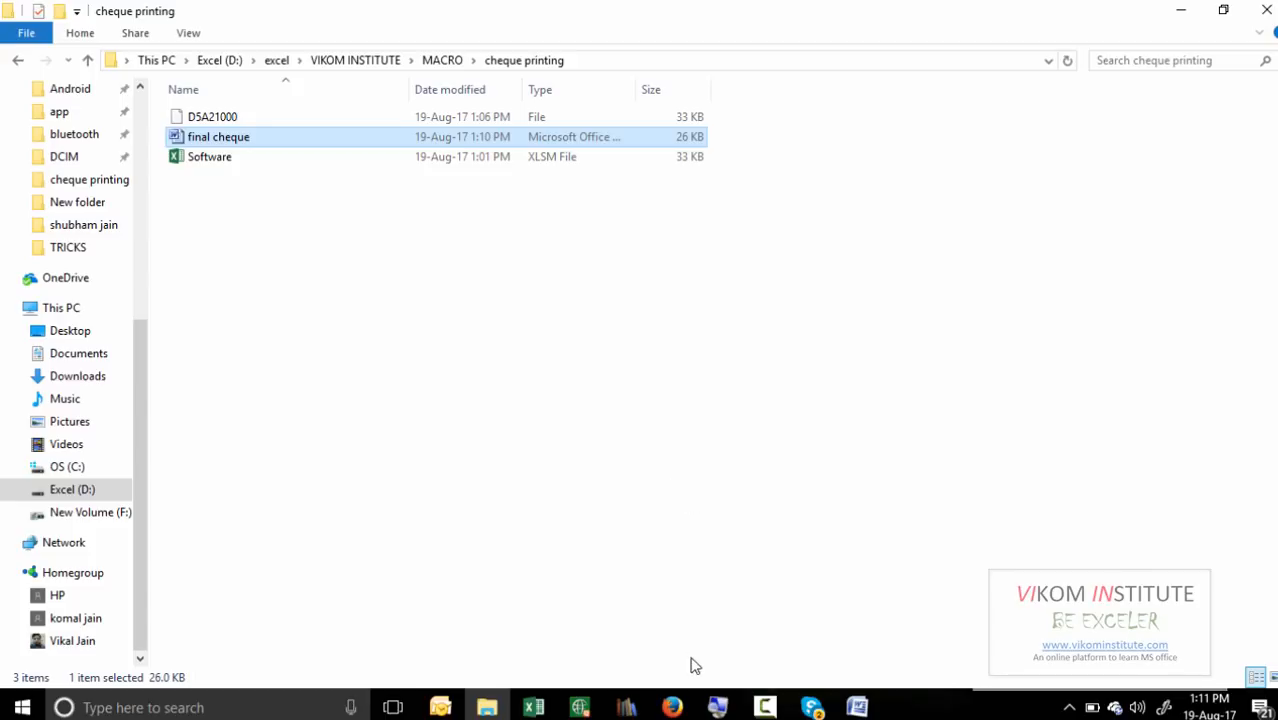